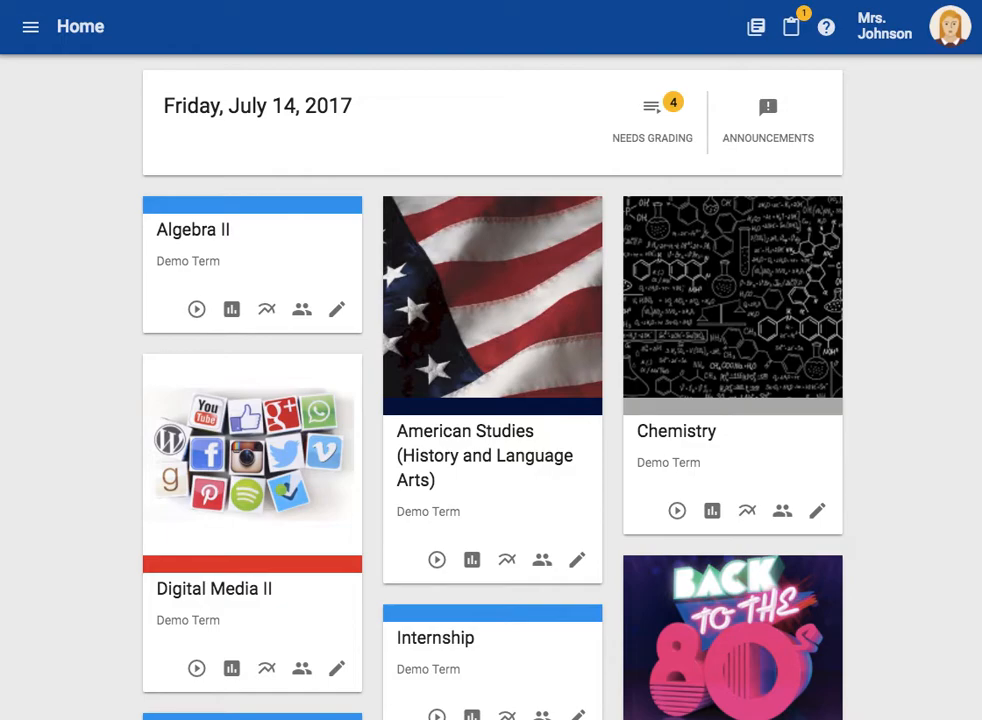
mouse_move(516, 498)
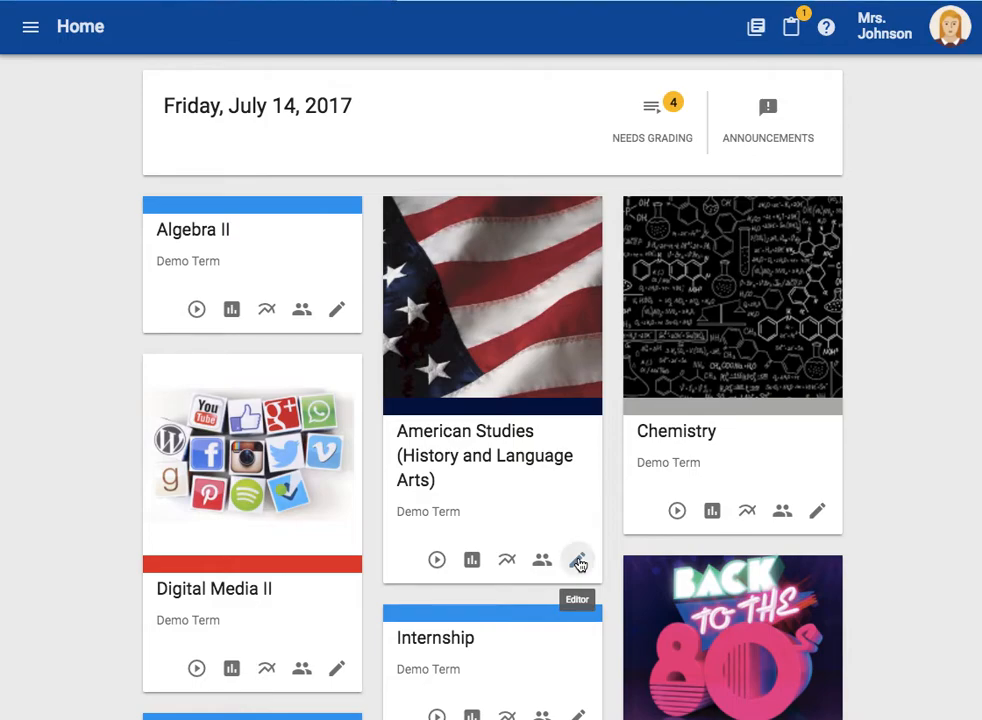
Enter the course editor for American Studies (History and Language Arts) from the dashboard.
left_click(578, 559)
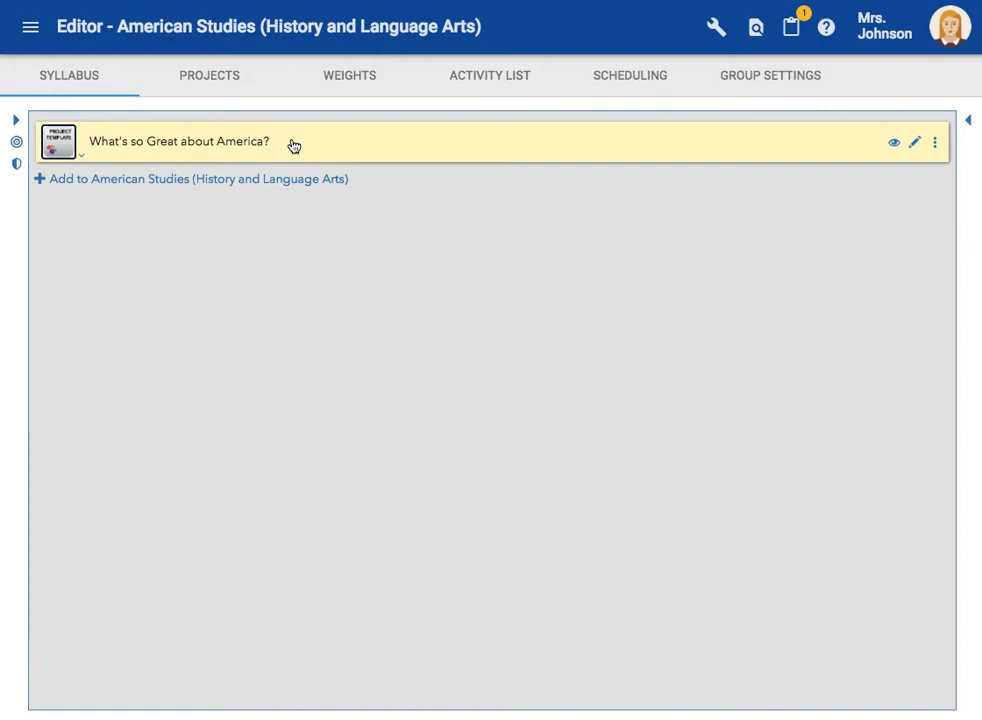
Expand the project and Benchmark One, then go to Manage groups via the course tools.
left_click(79, 154)
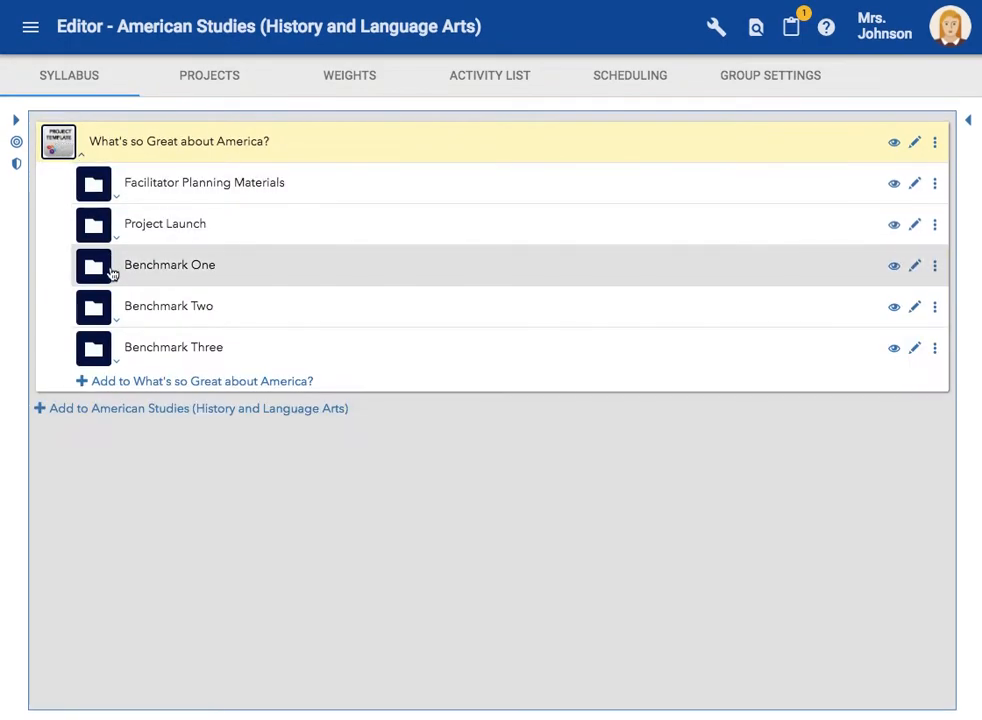
left_click(93, 265)
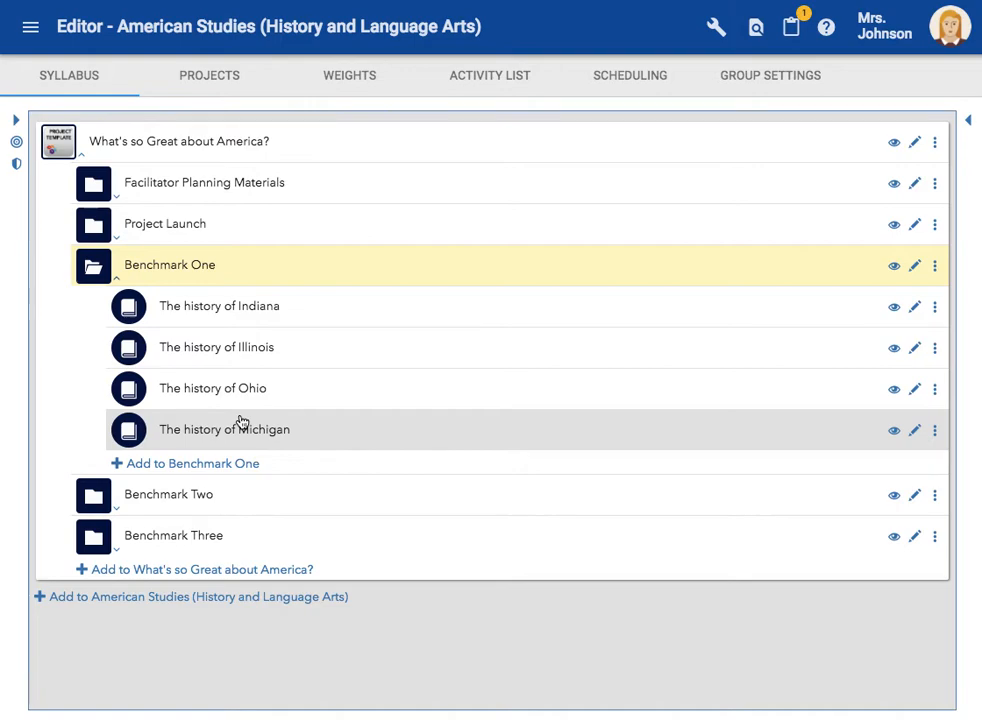
mouse_move(320, 391)
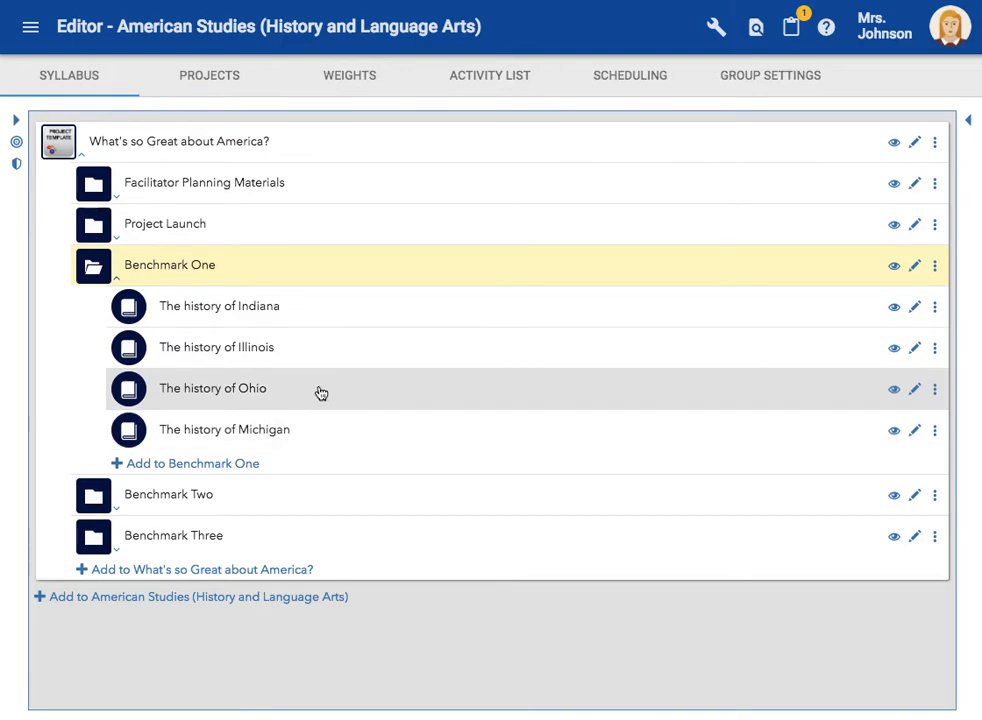
mouse_move(544, 134)
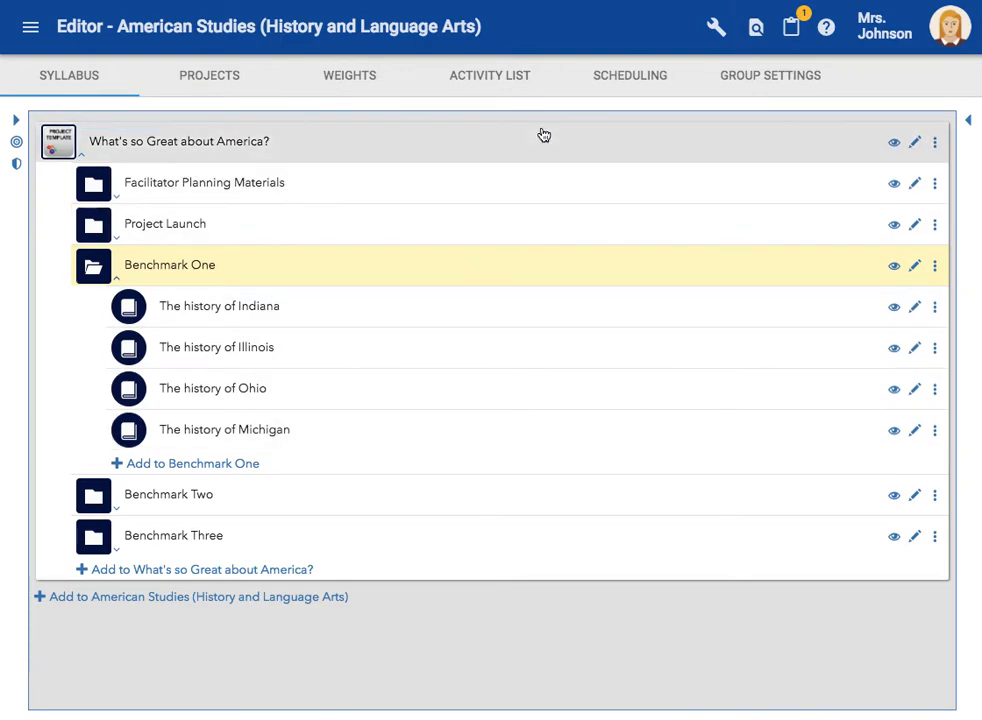
left_click(715, 26)
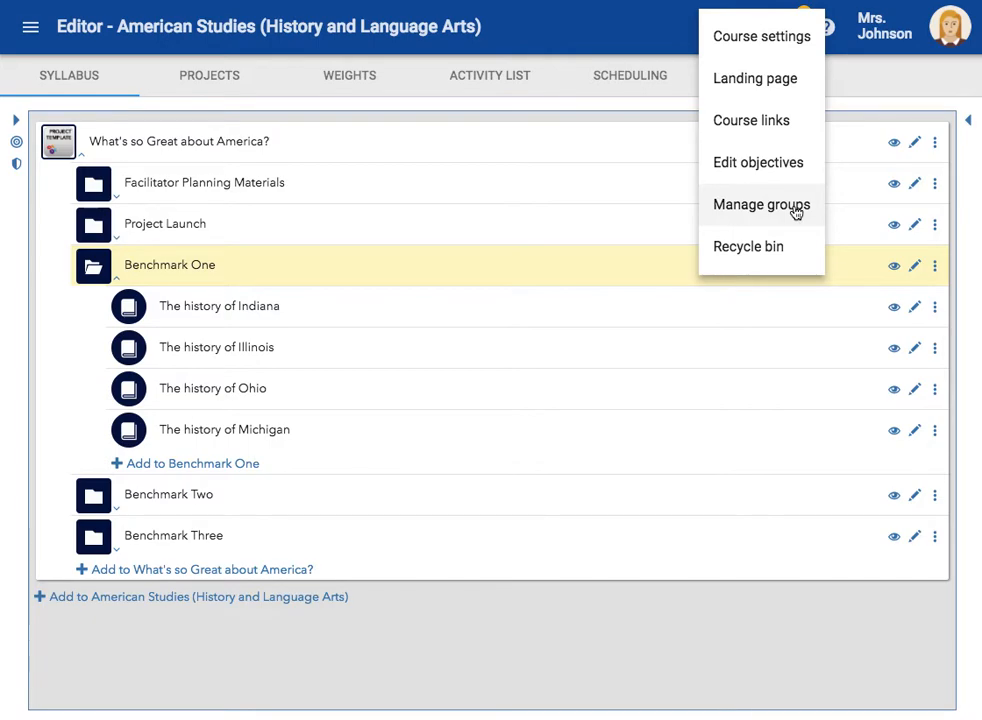
left_click(761, 204)
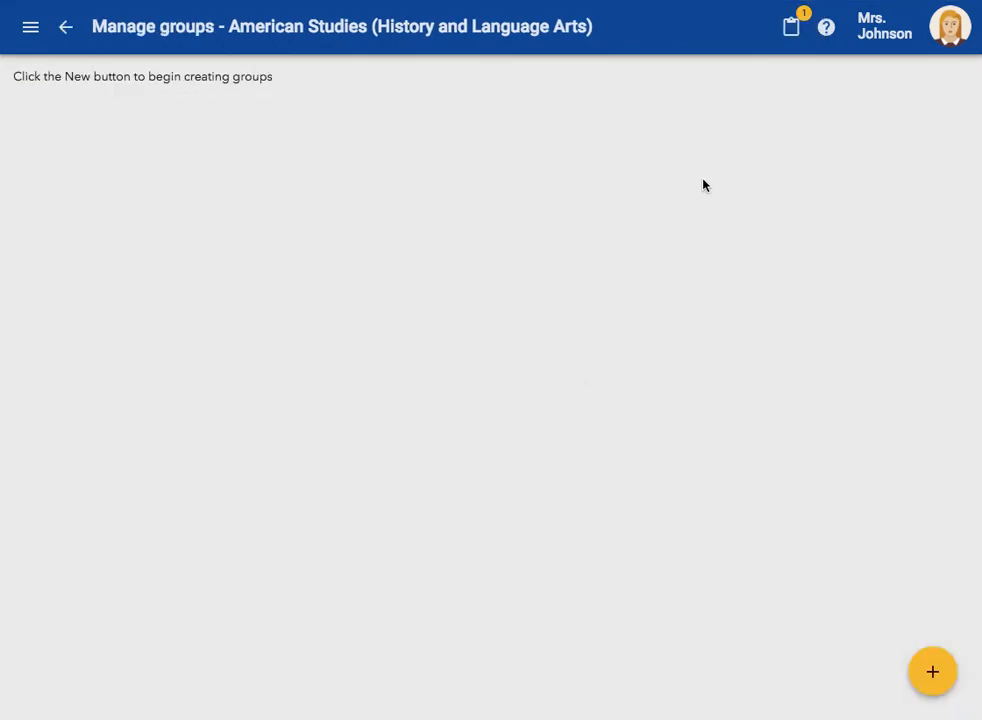
mouse_move(293, 247)
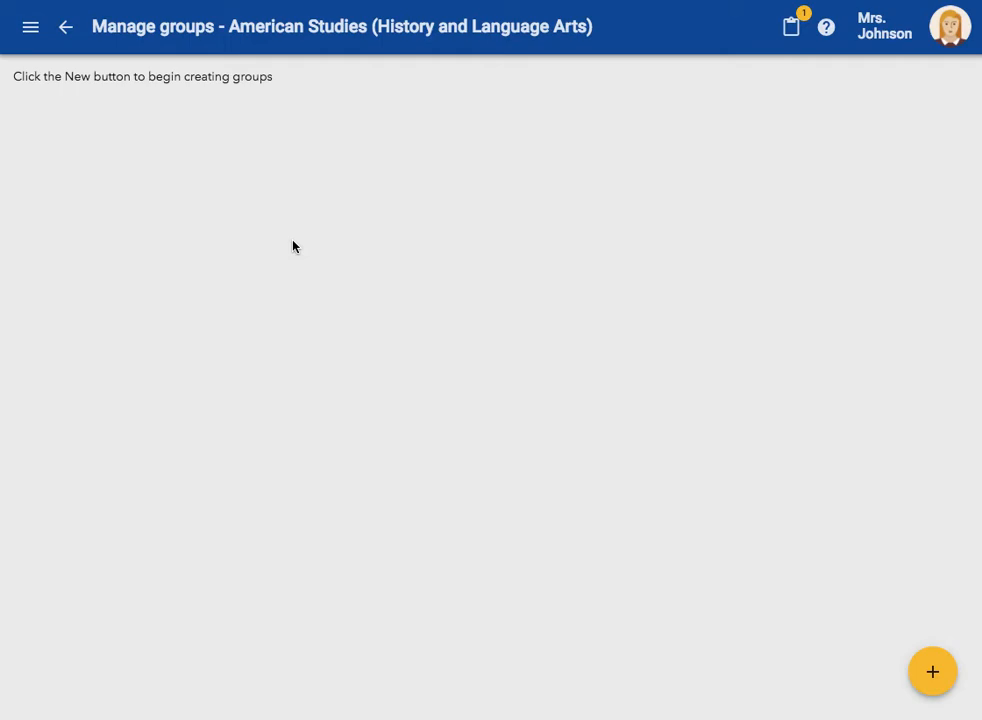
mouse_move(898, 657)
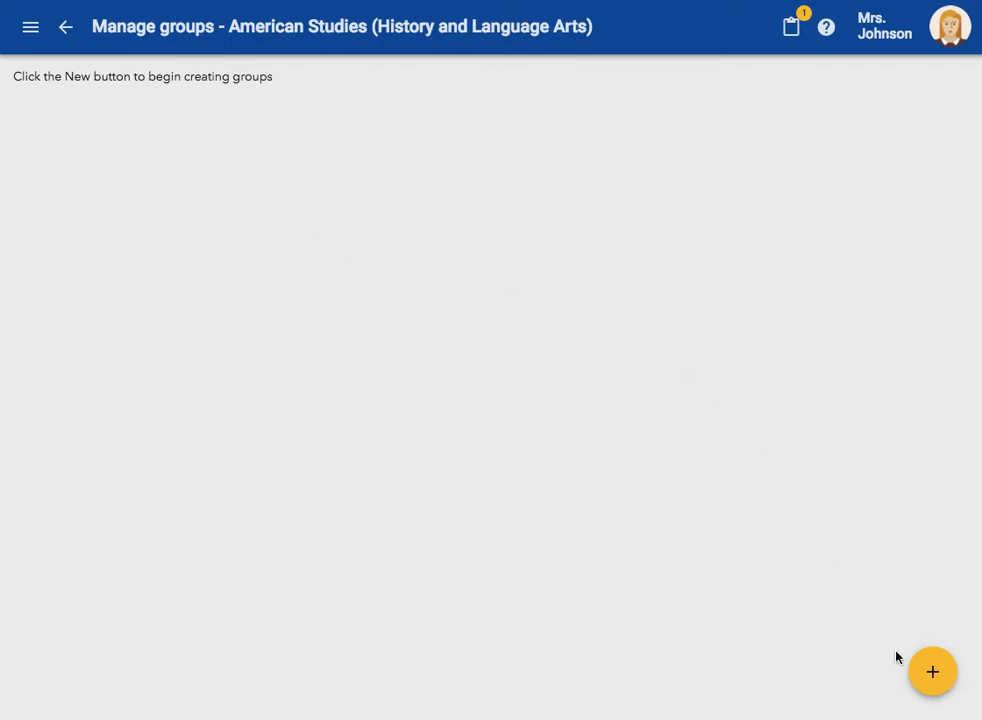
mouse_move(930, 671)
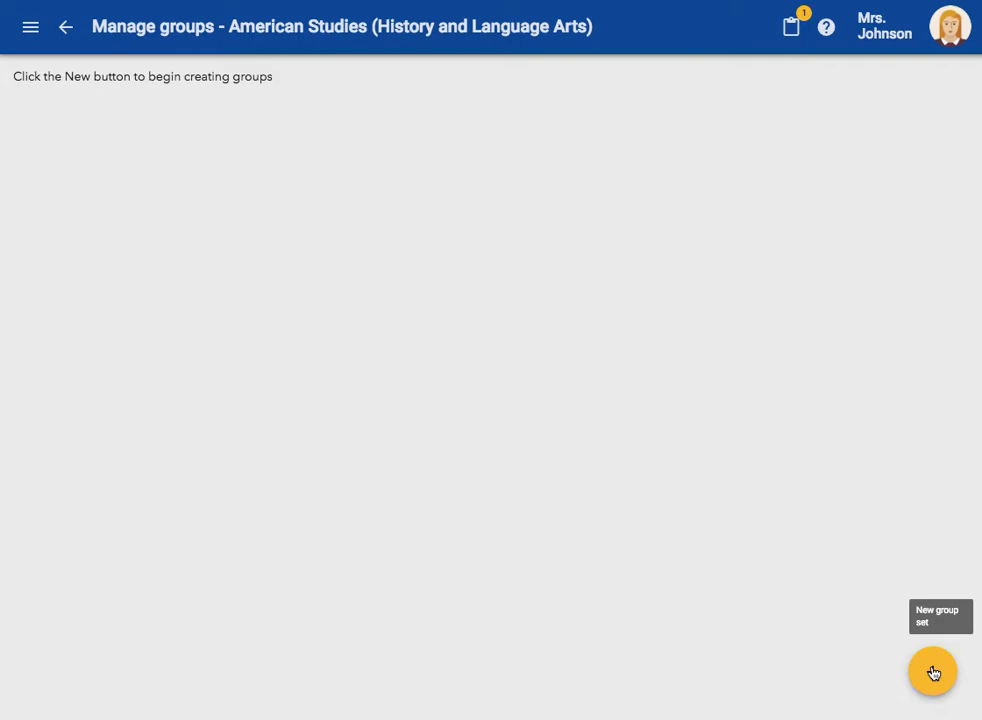
Create a group set with prefix States, a fixed number of 4 groups and assignment method None.
left_click(931, 671)
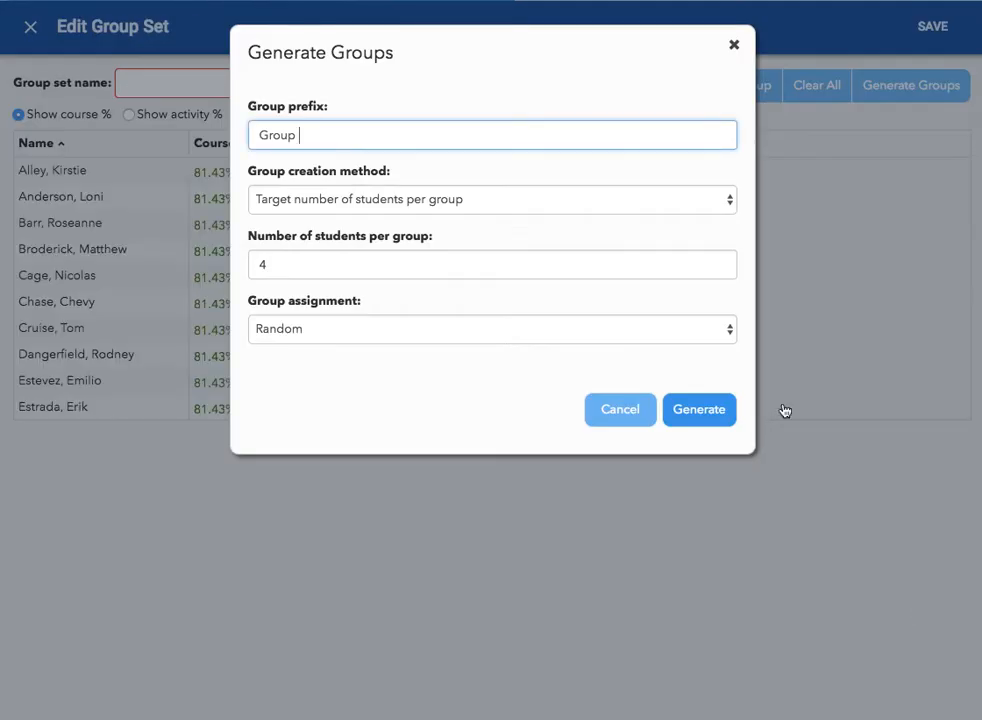
mouse_move(530, 353)
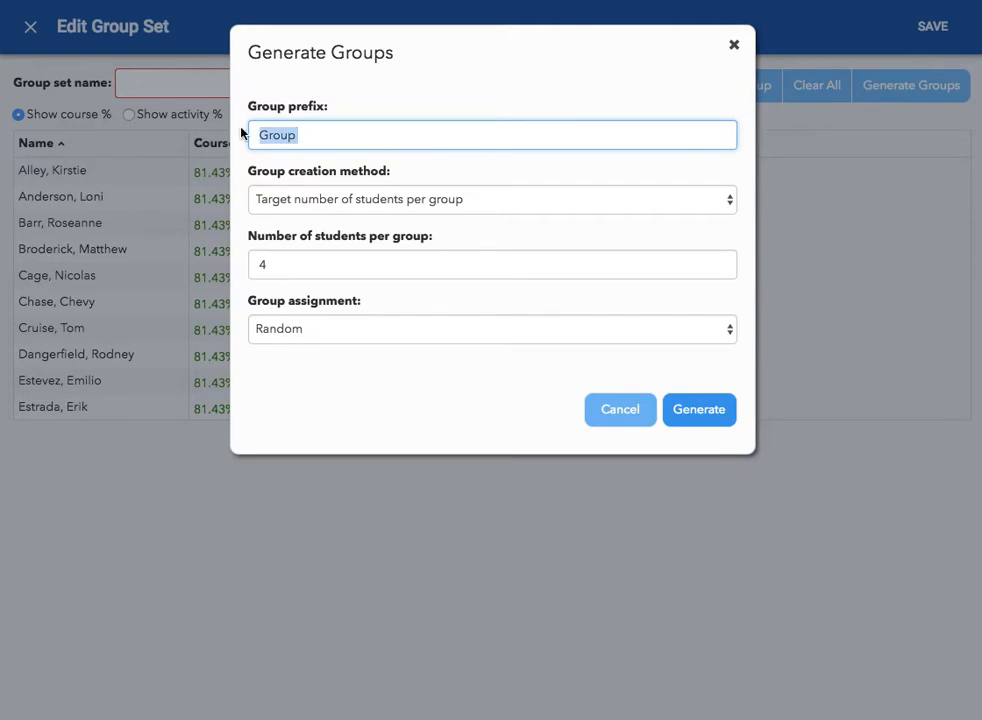
type("STates")
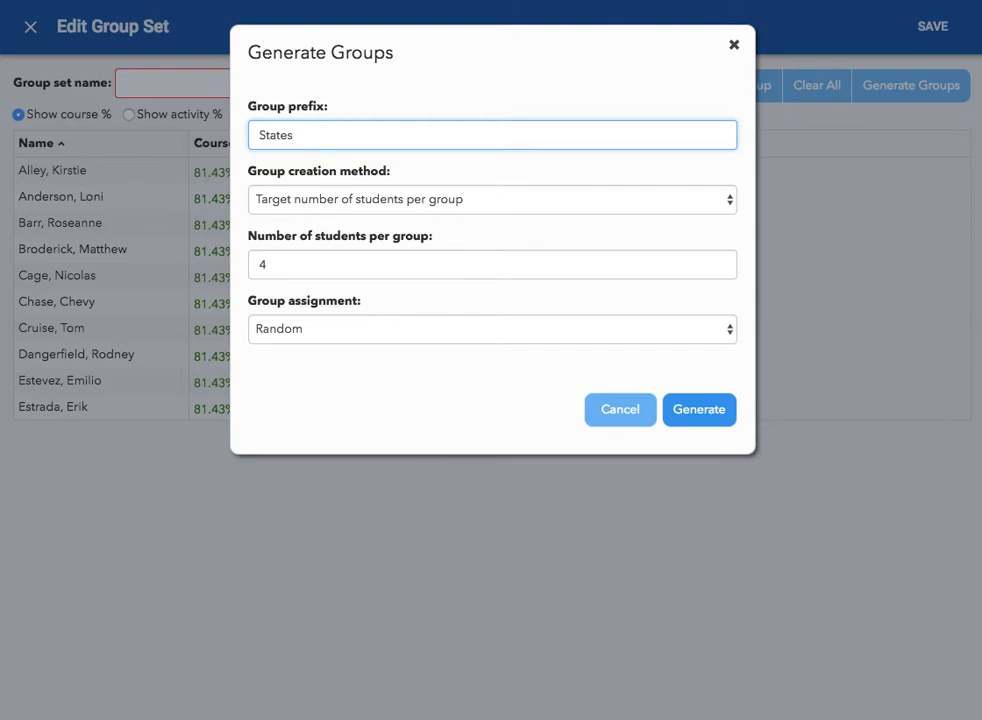
left_click(491, 199)
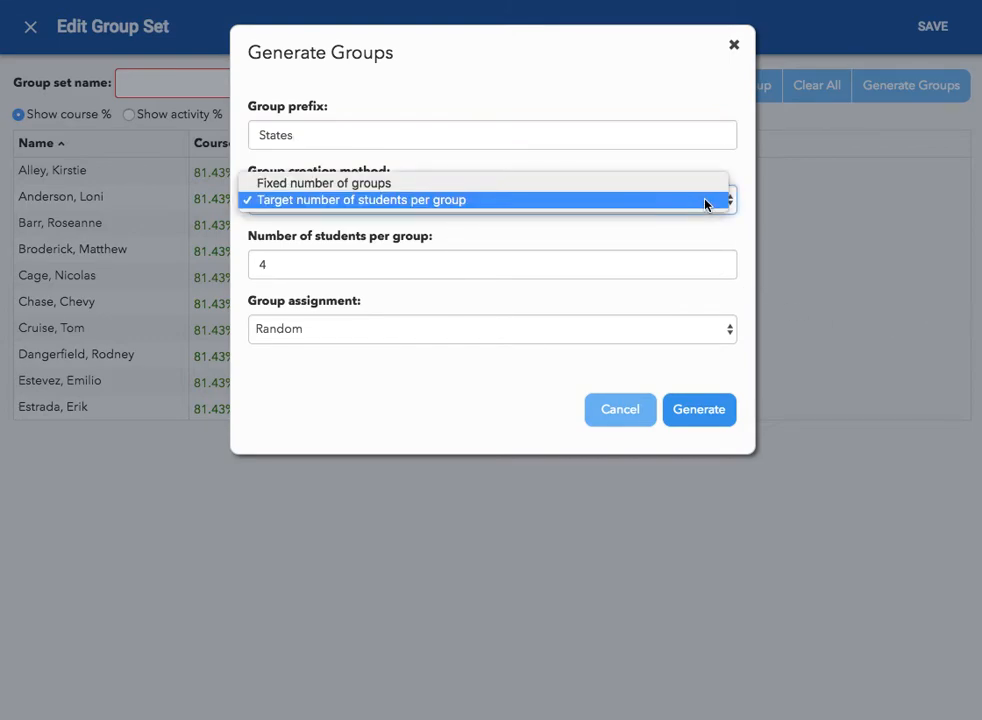
left_click(324, 183)
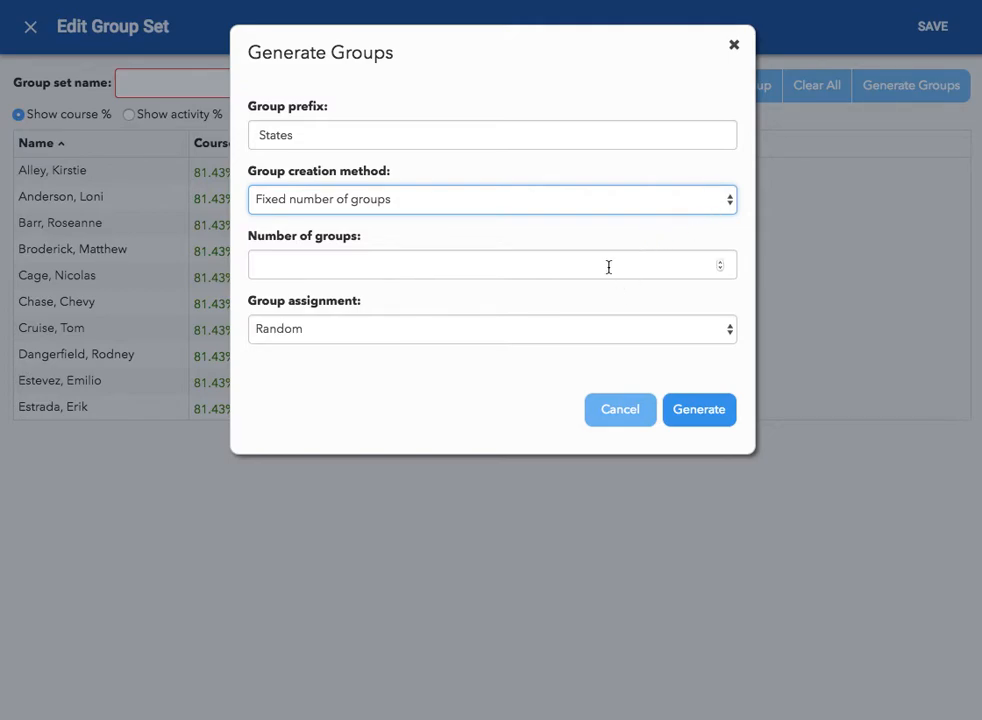
type("4")
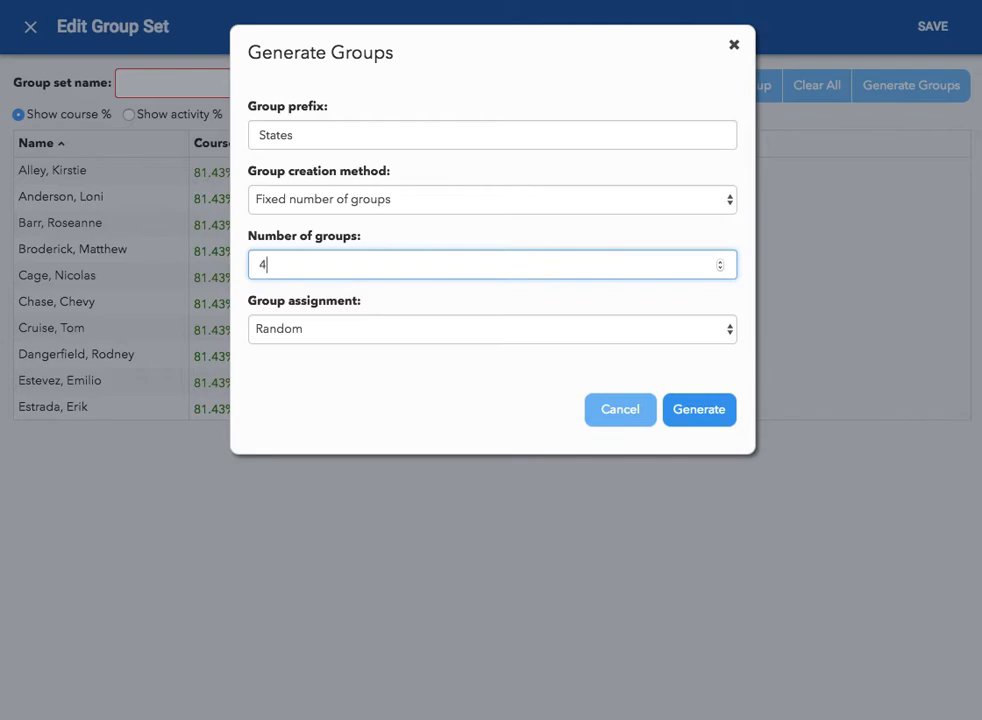
mouse_move(626, 301)
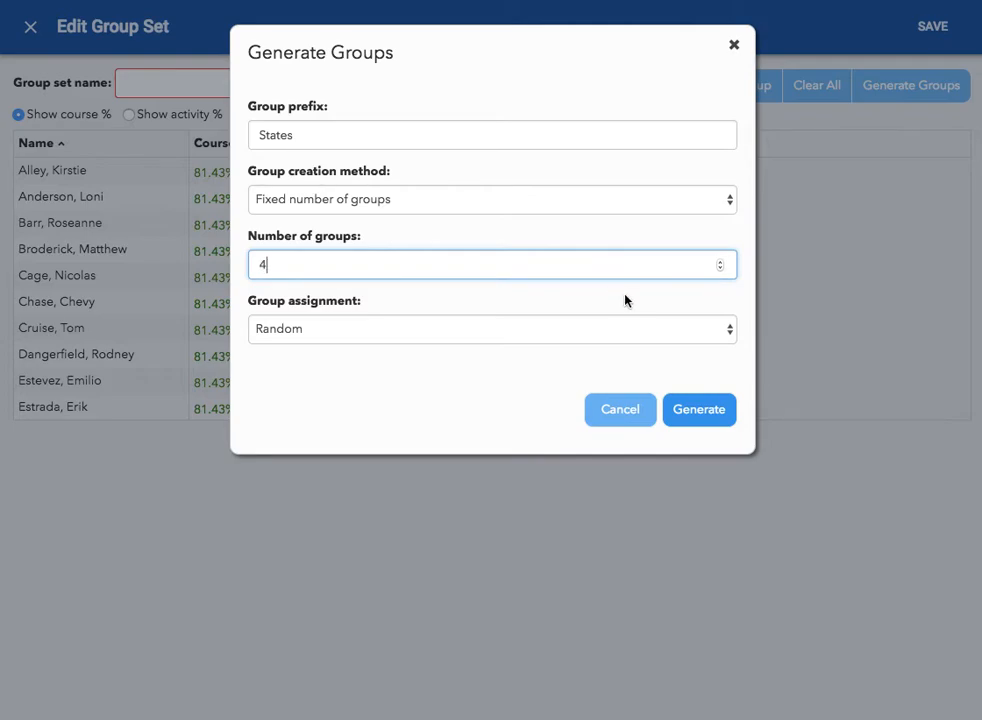
mouse_move(613, 337)
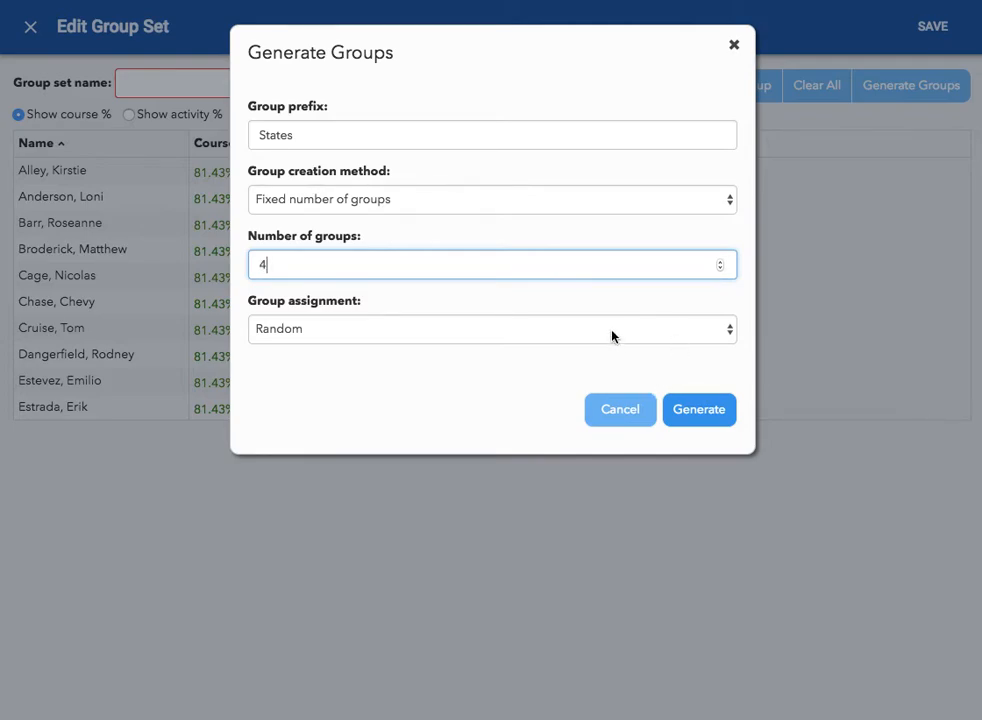
left_click(491, 328)
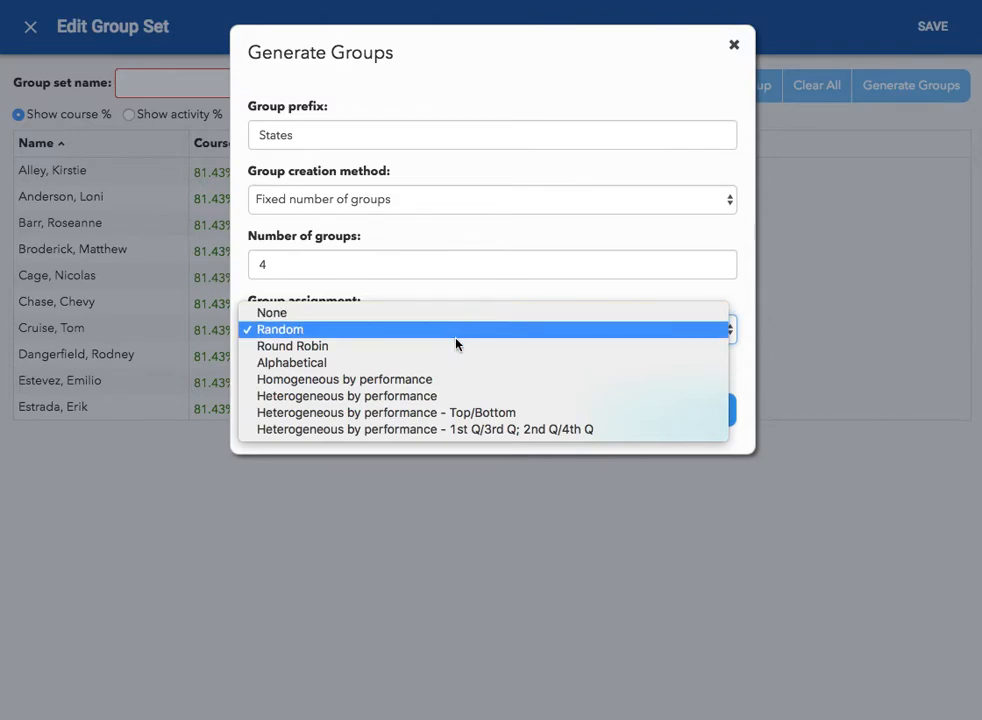
mouse_move(472, 333)
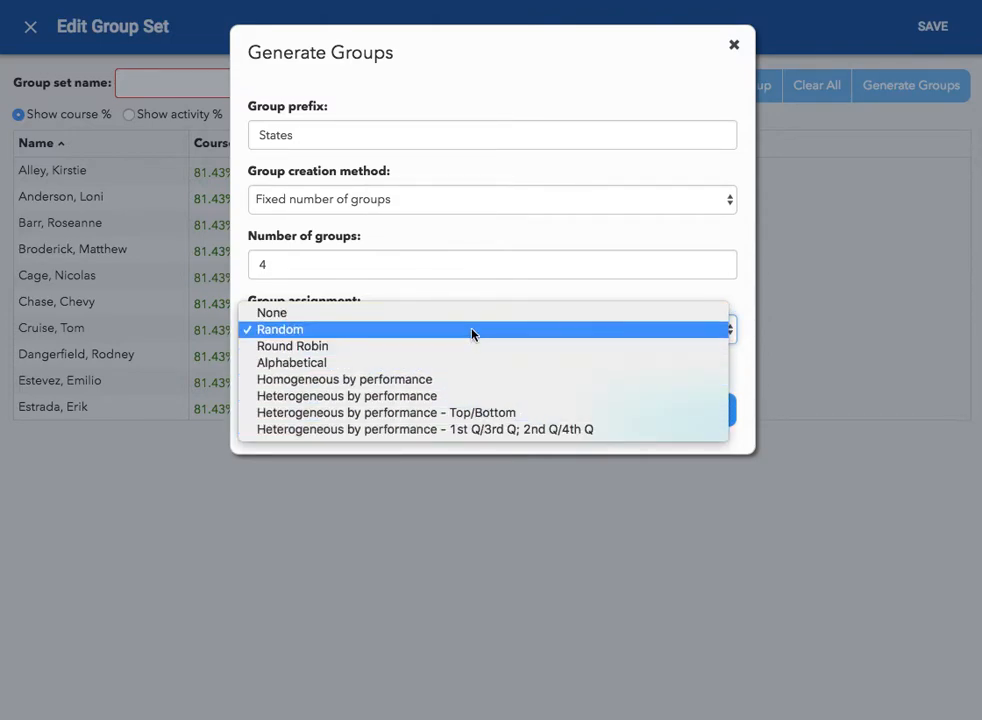
left_click(271, 312)
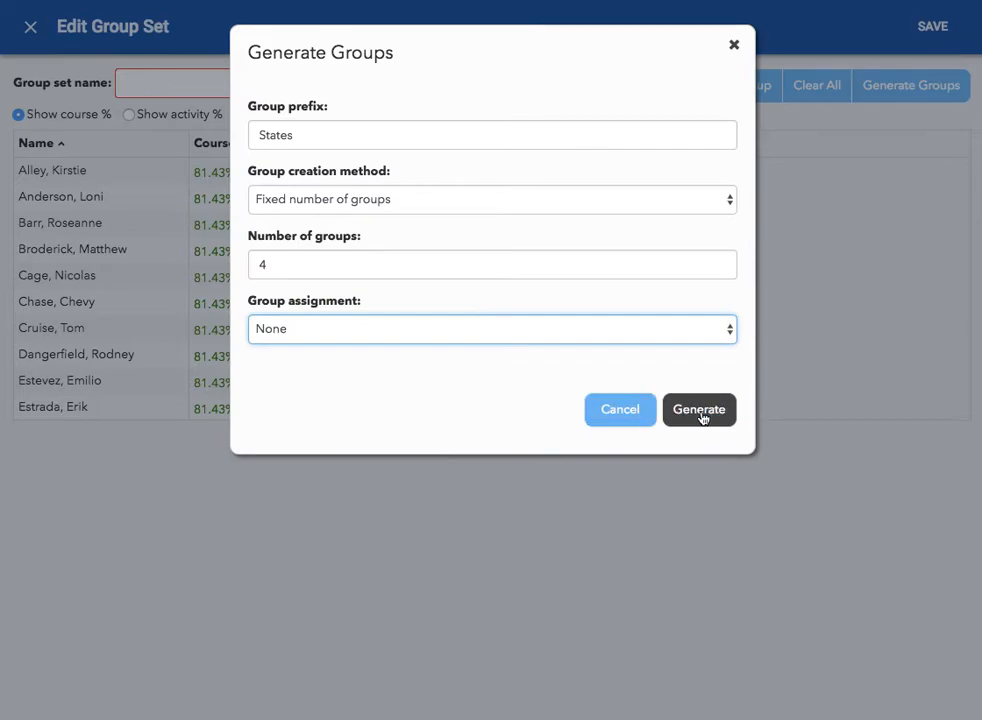
Generate the four groups and rename them Indiana, Michigan, Illinois and Ohio.
left_click(698, 410)
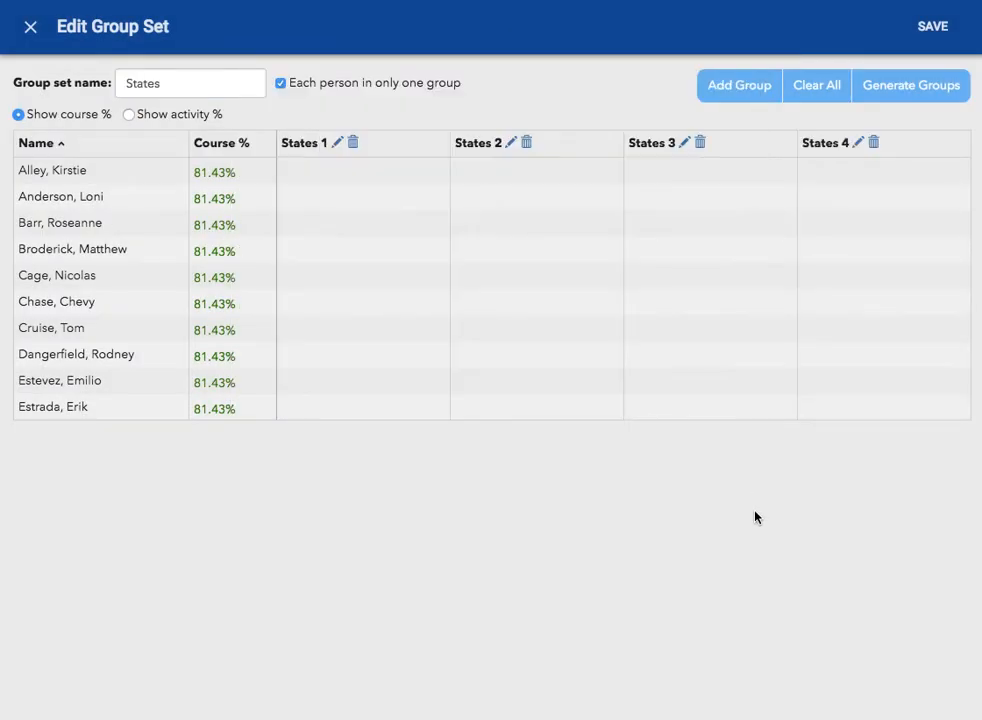
mouse_move(764, 512)
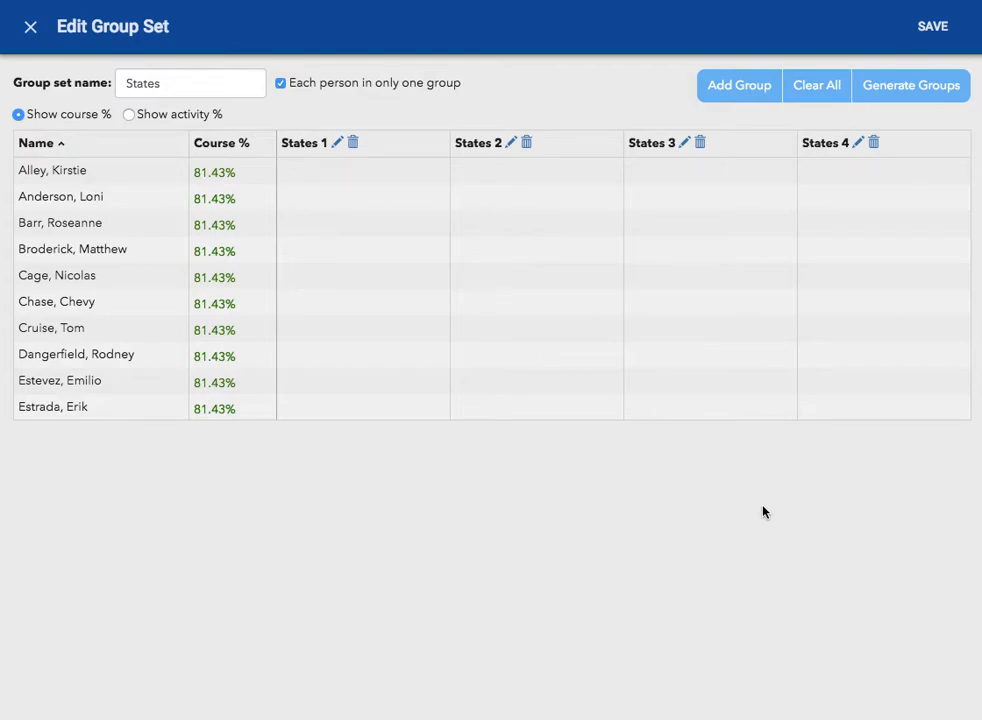
mouse_move(297, 148)
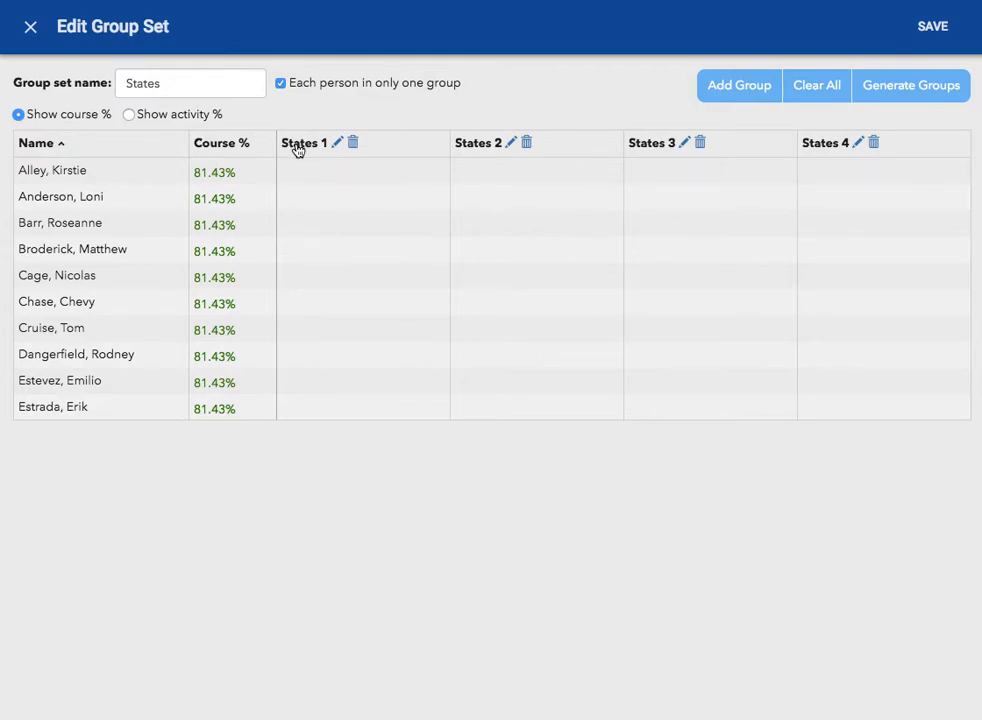
left_click(337, 142)
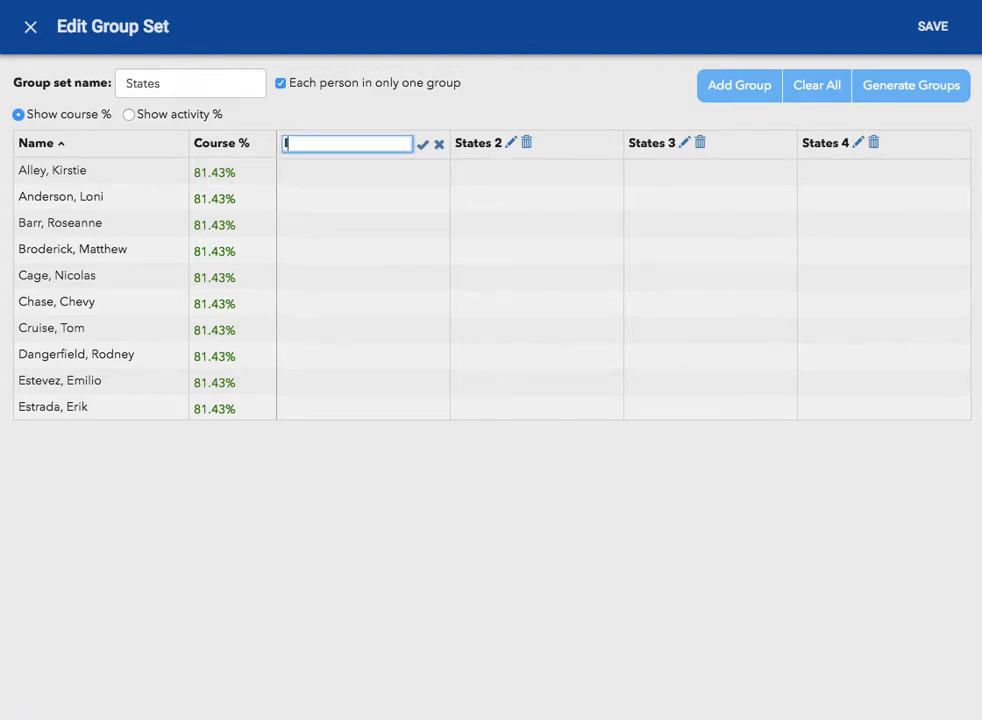
type("Indiana")
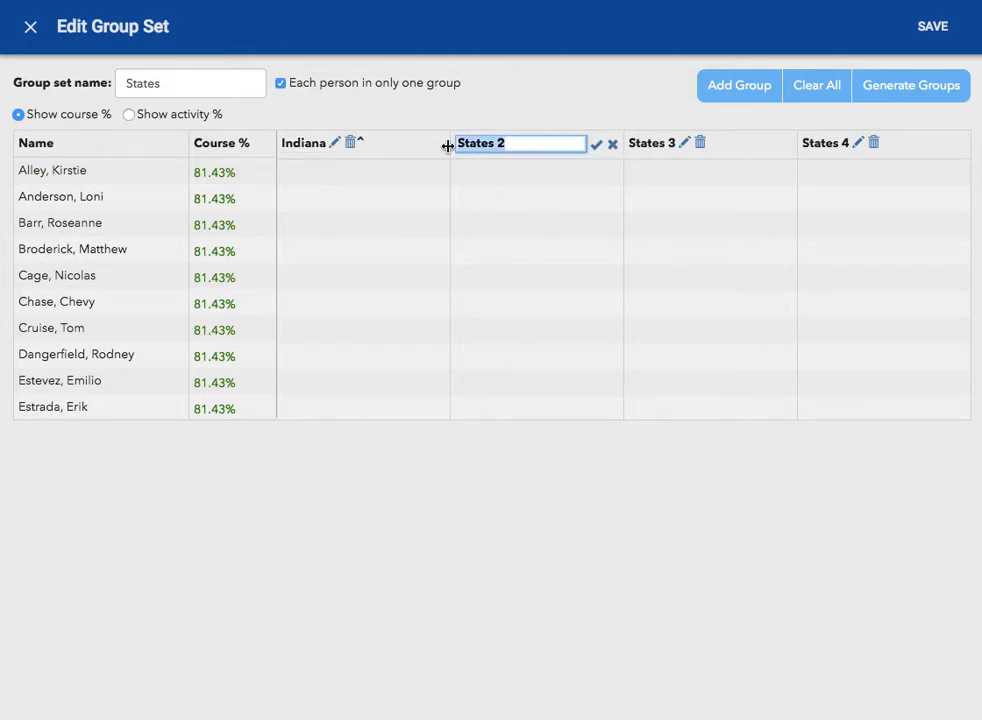
type("Michigan")
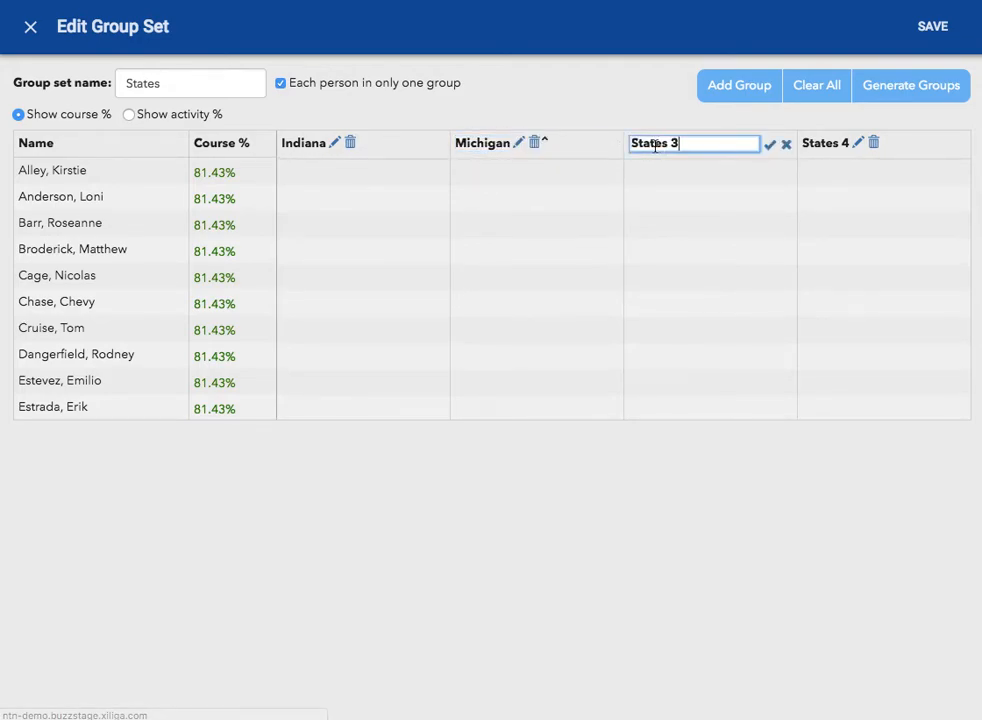
key("ctrl+a")
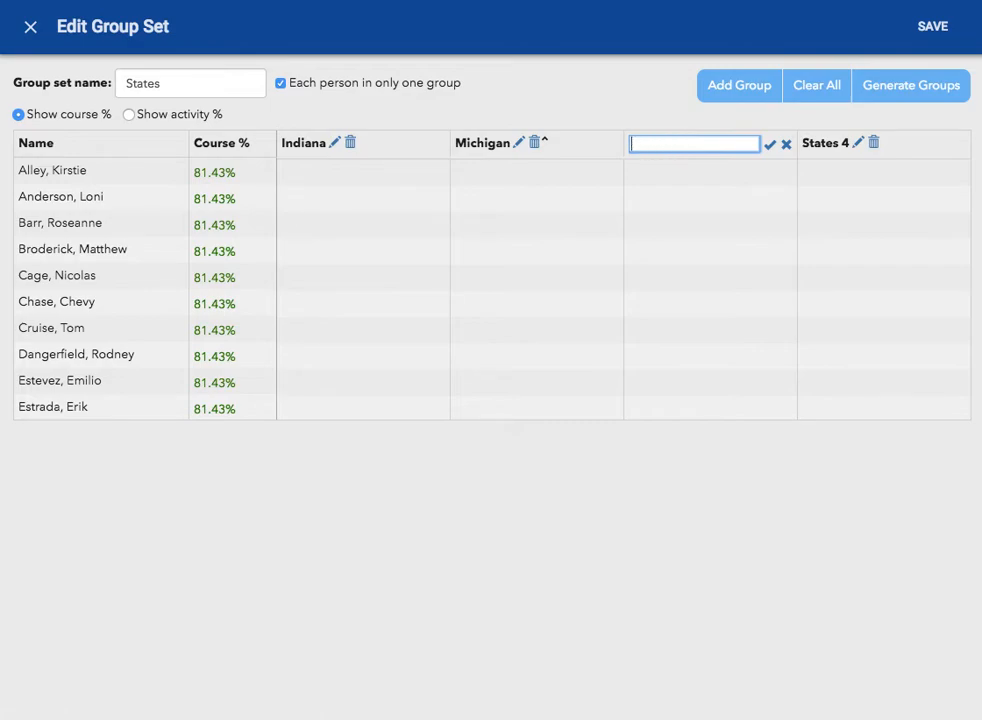
type("Illinois")
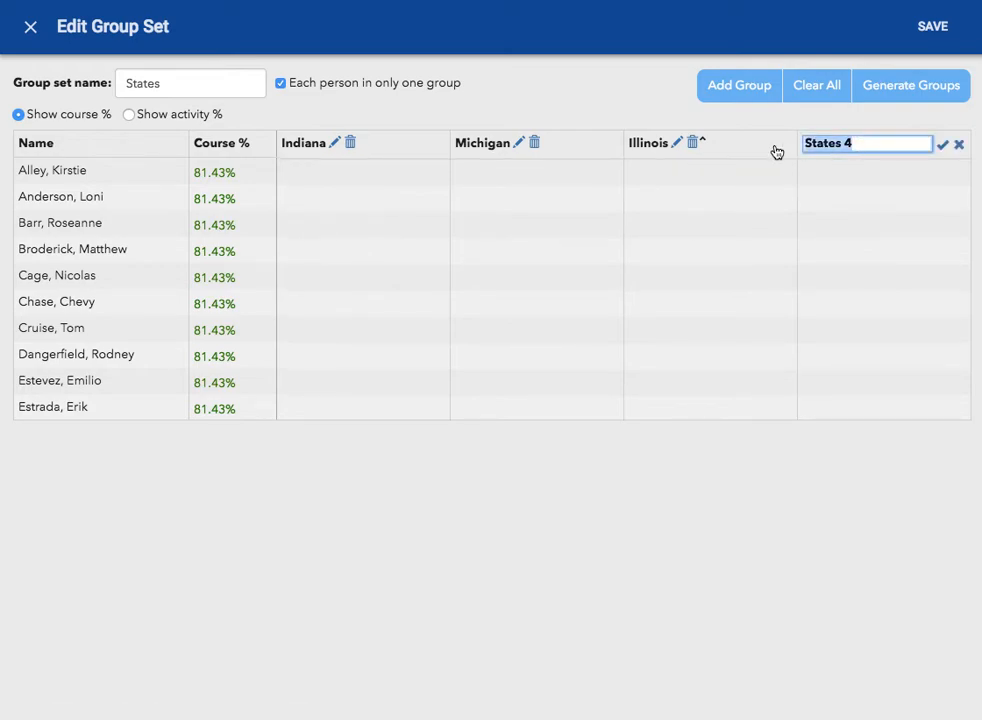
type("Ohio")
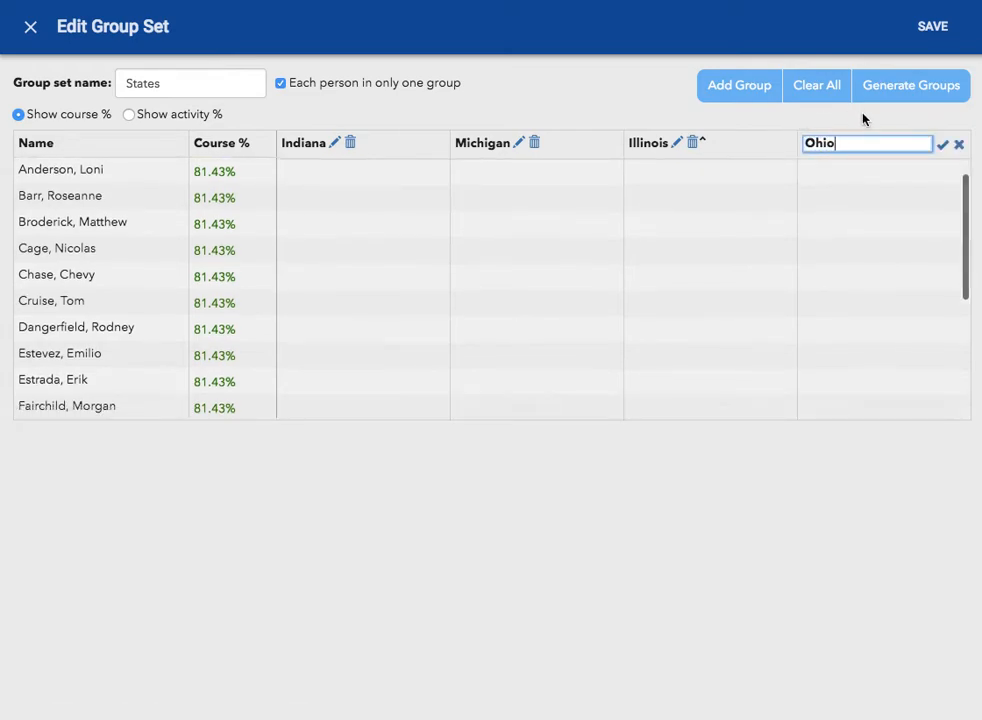
left_click(940, 144)
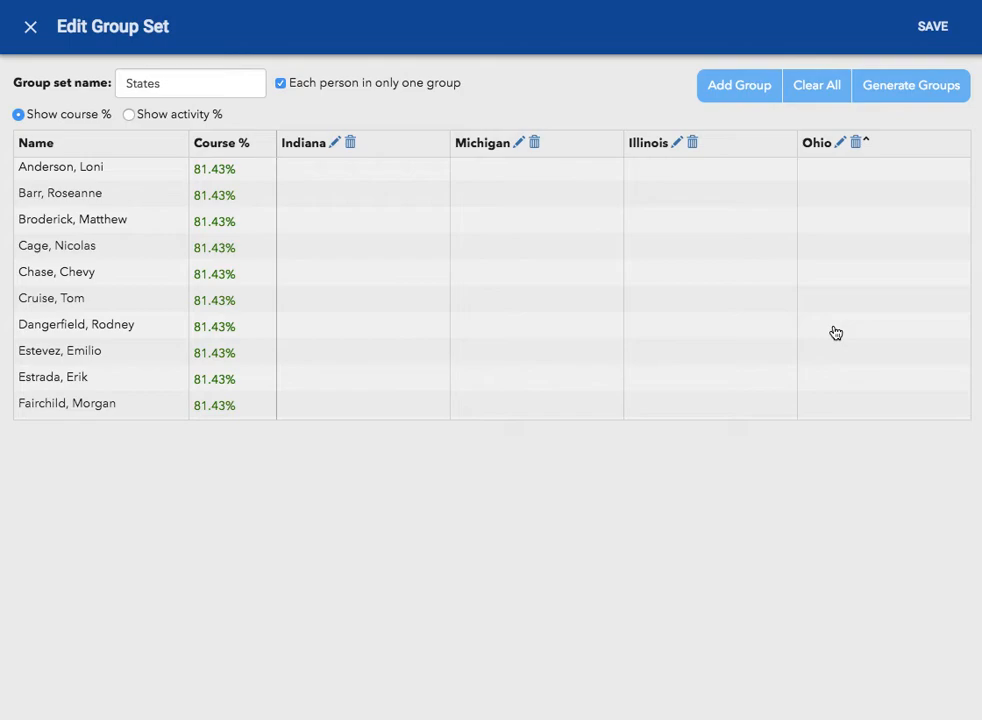
mouse_move(357, 174)
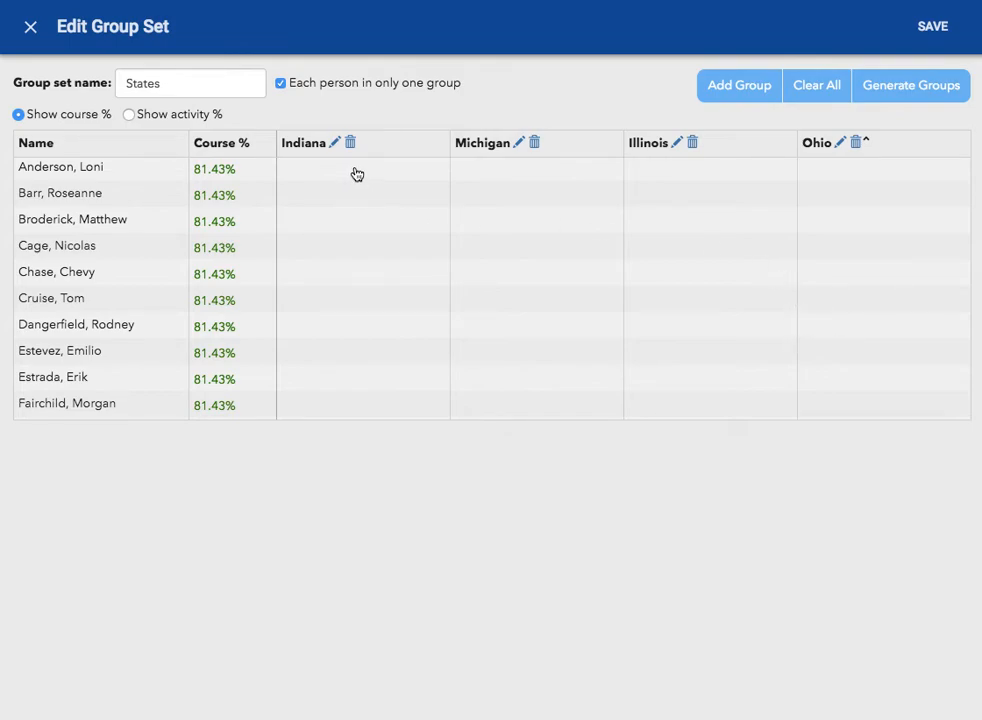
Check students into state groups, moving one from Michigan to Illinois.
left_click(537, 245)
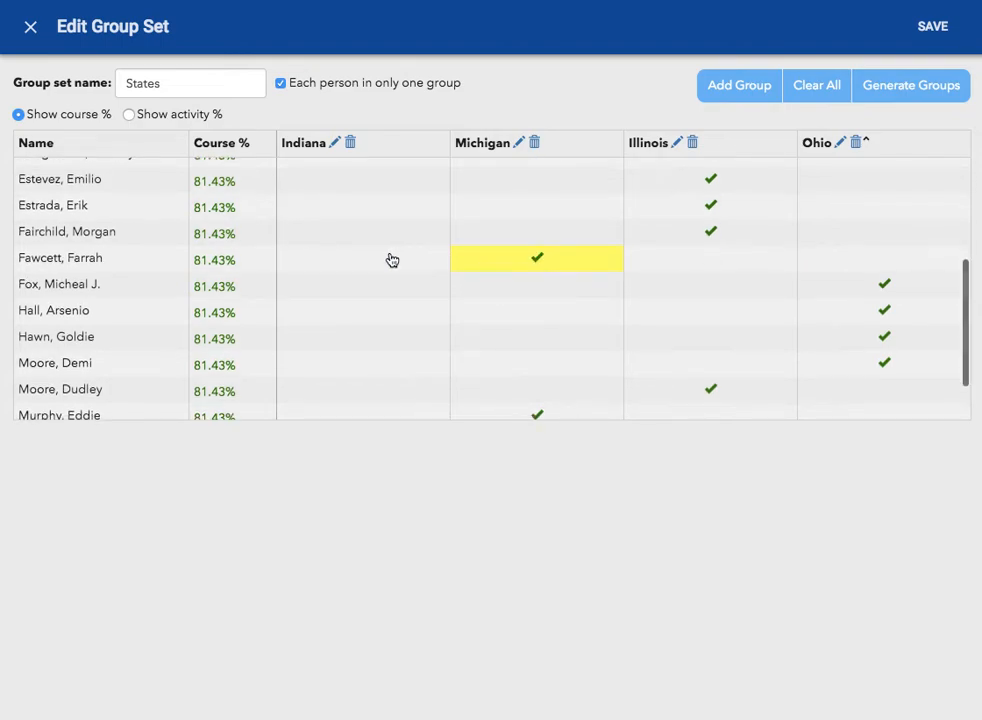
left_click(363, 258)
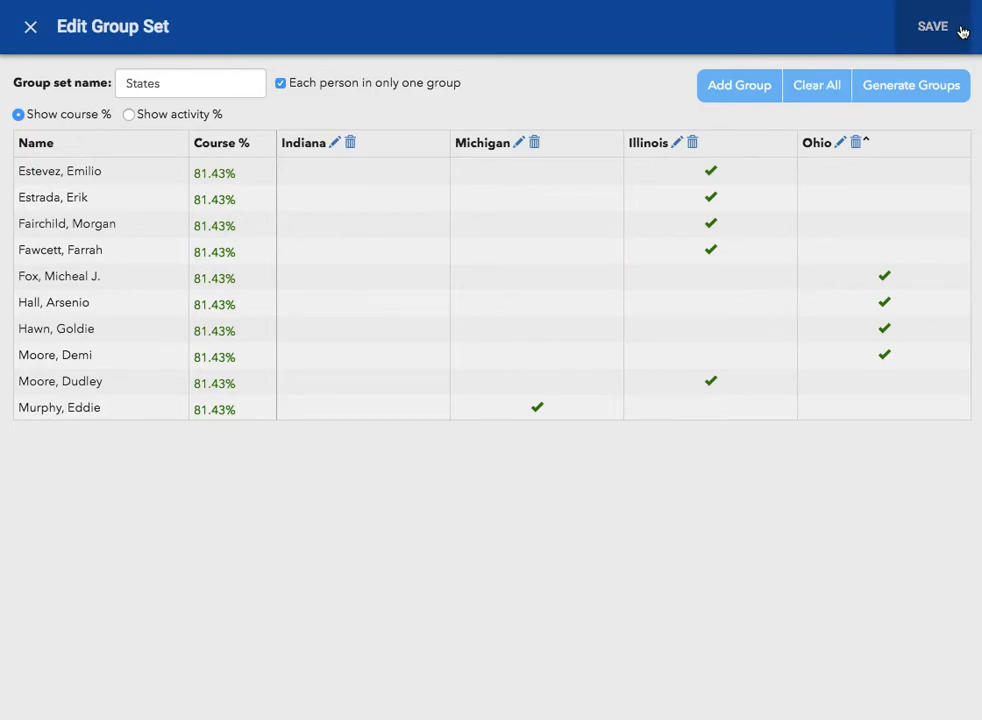
Save the States set and view the course editor's Group Settings folder visibility.
left_click(931, 26)
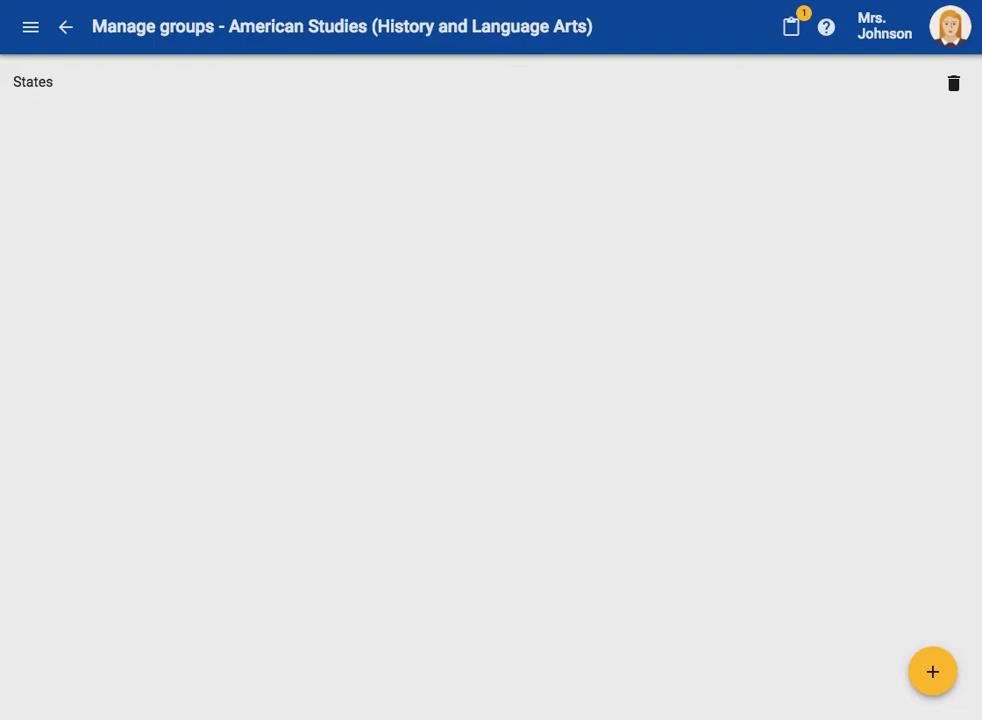
mouse_move(28, 27)
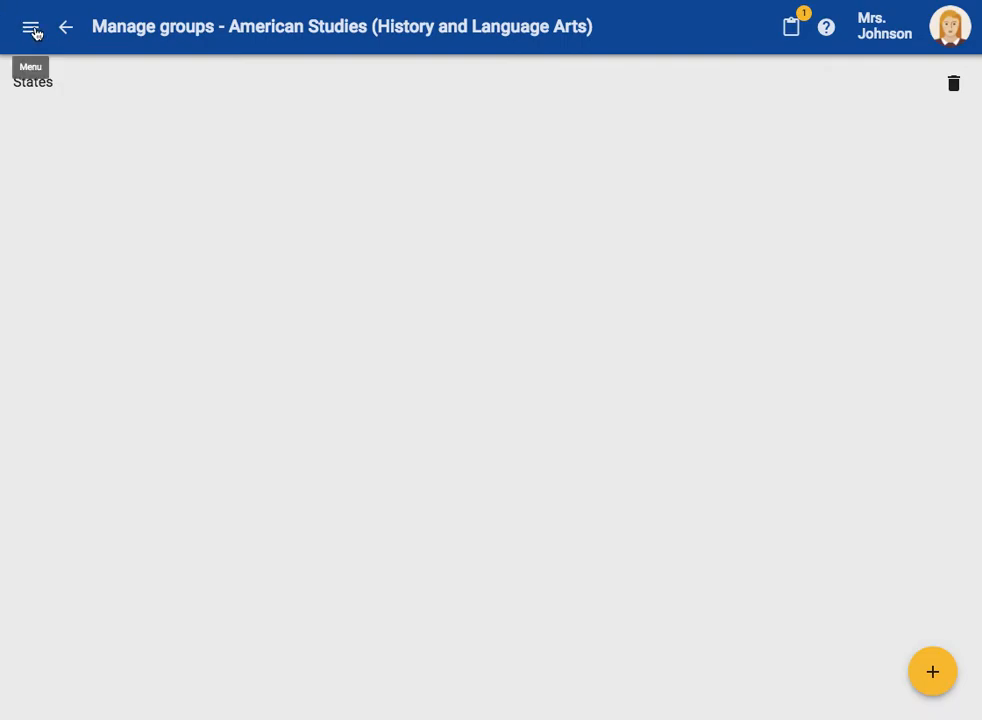
left_click(65, 27)
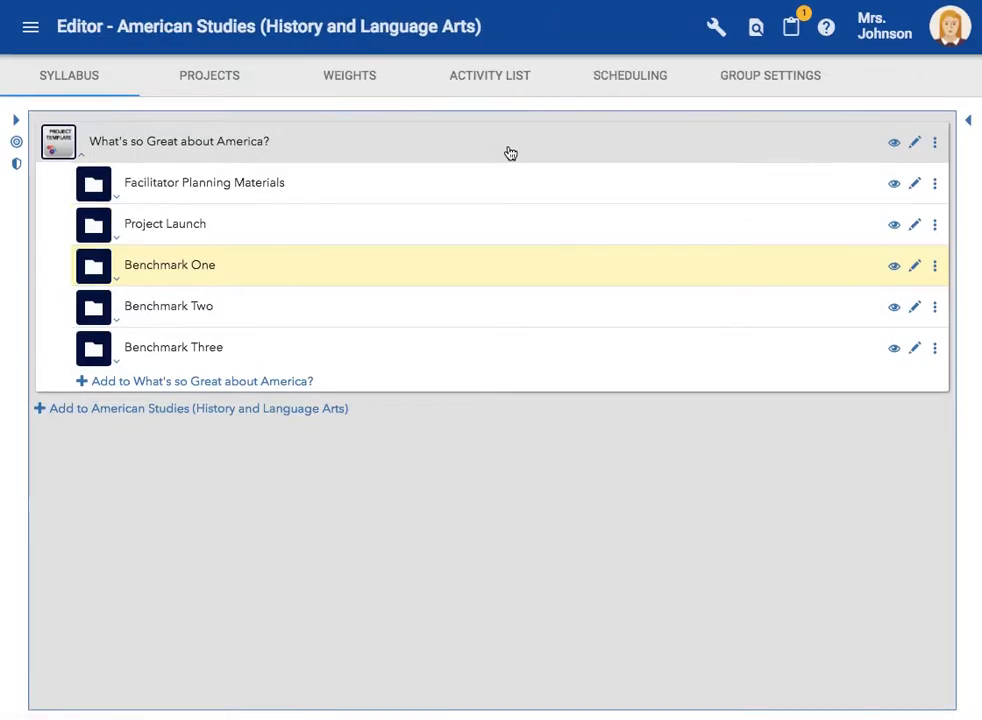
mouse_move(448, 148)
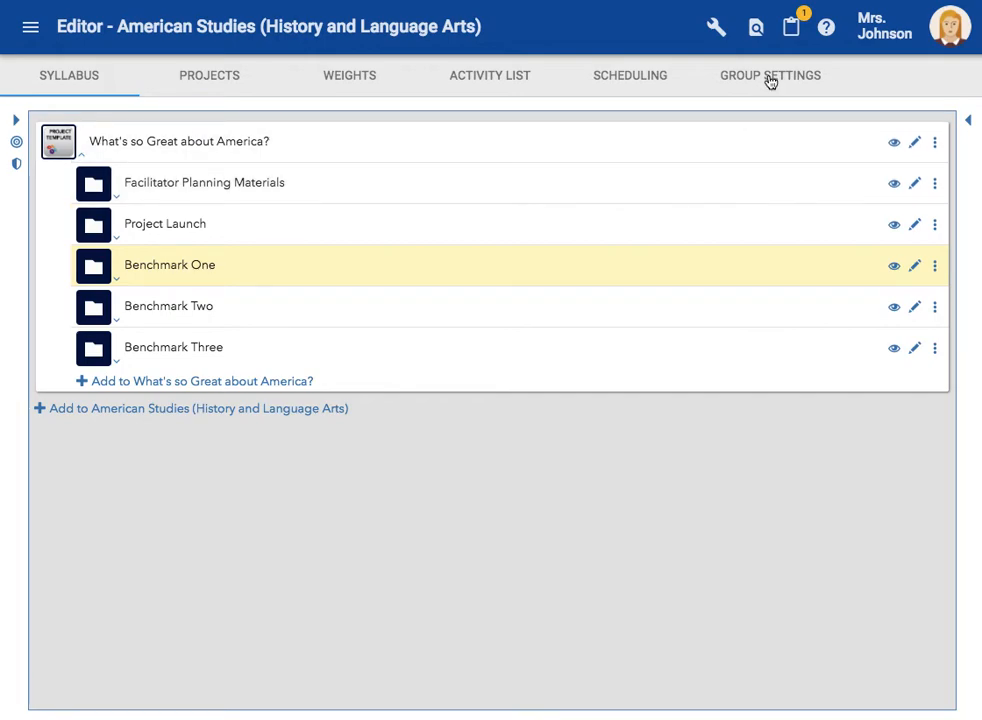
left_click(770, 75)
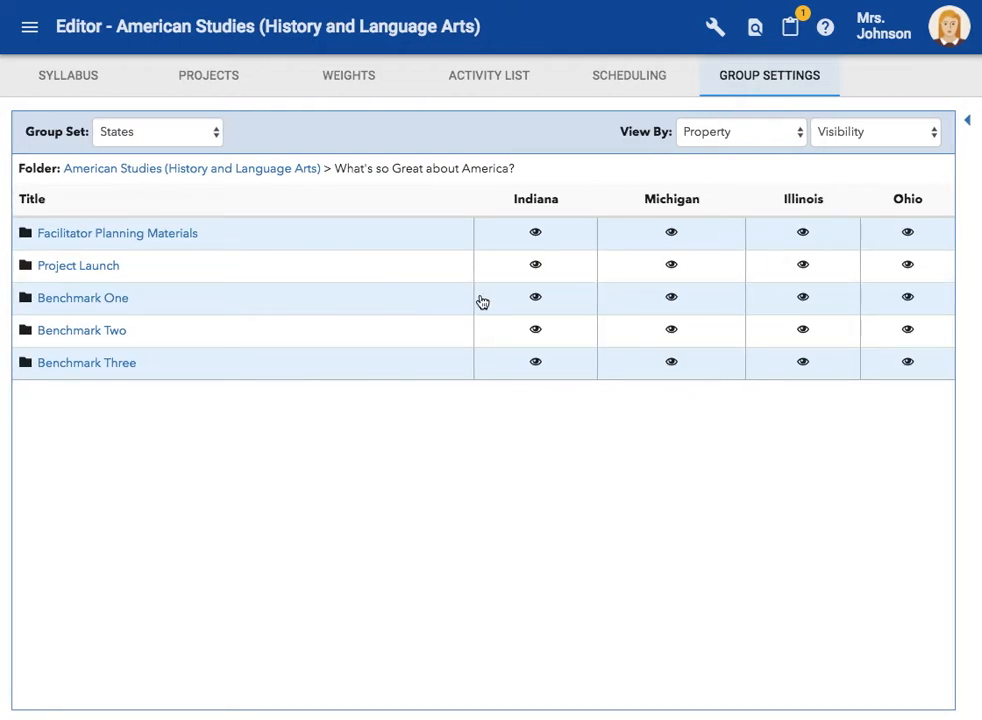
List Benchmark One's four state history activities in Group Settings.
left_click(83, 297)
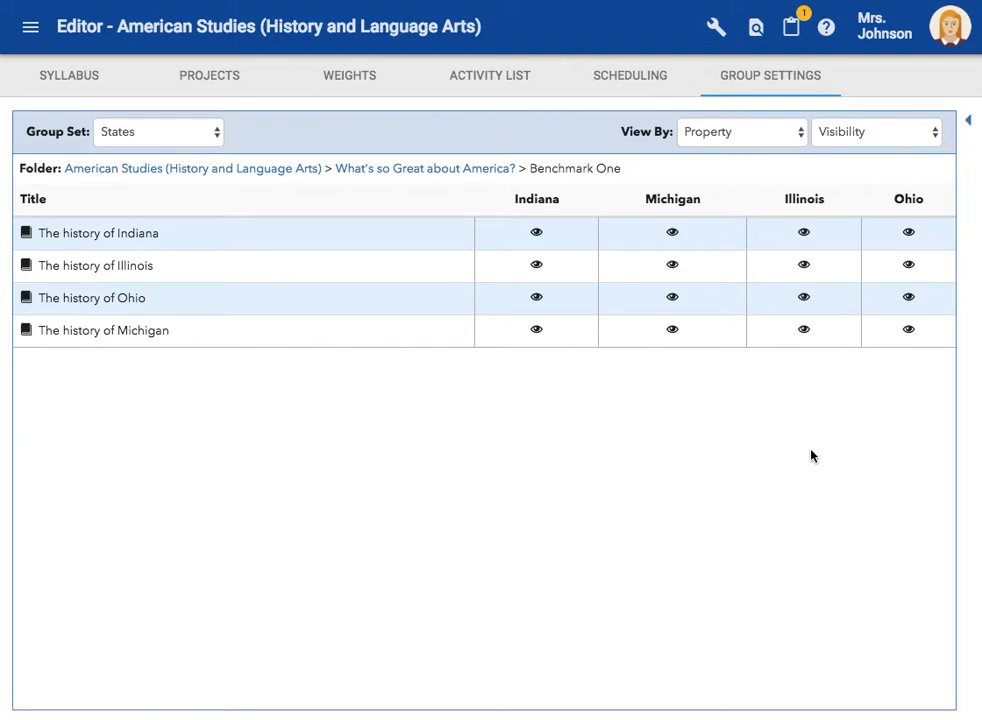
mouse_move(793, 443)
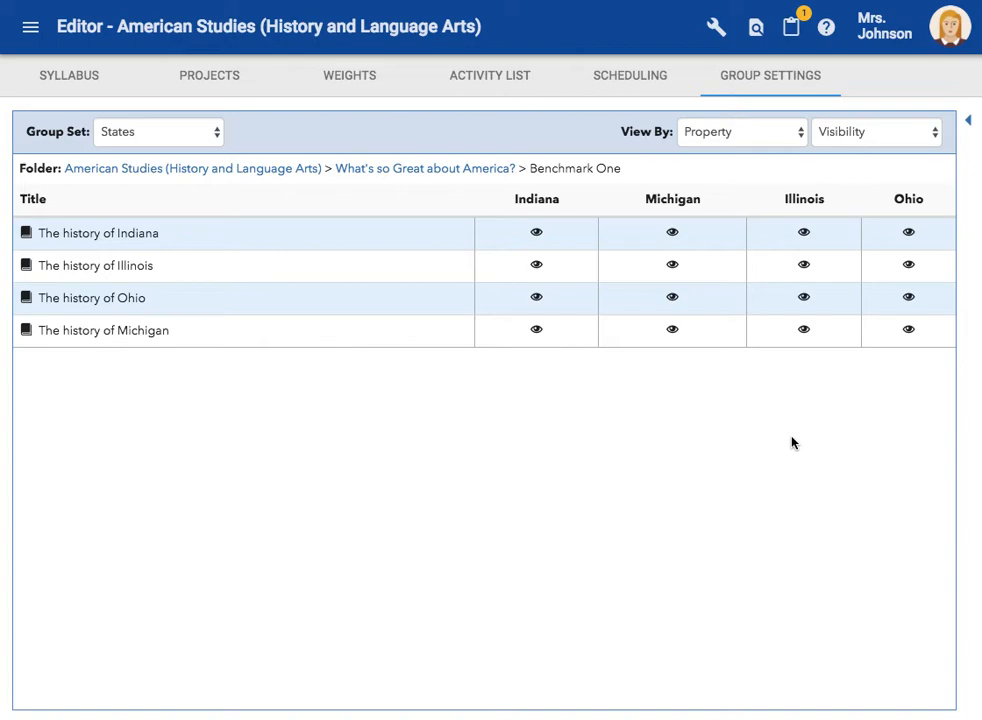
mouse_move(153, 243)
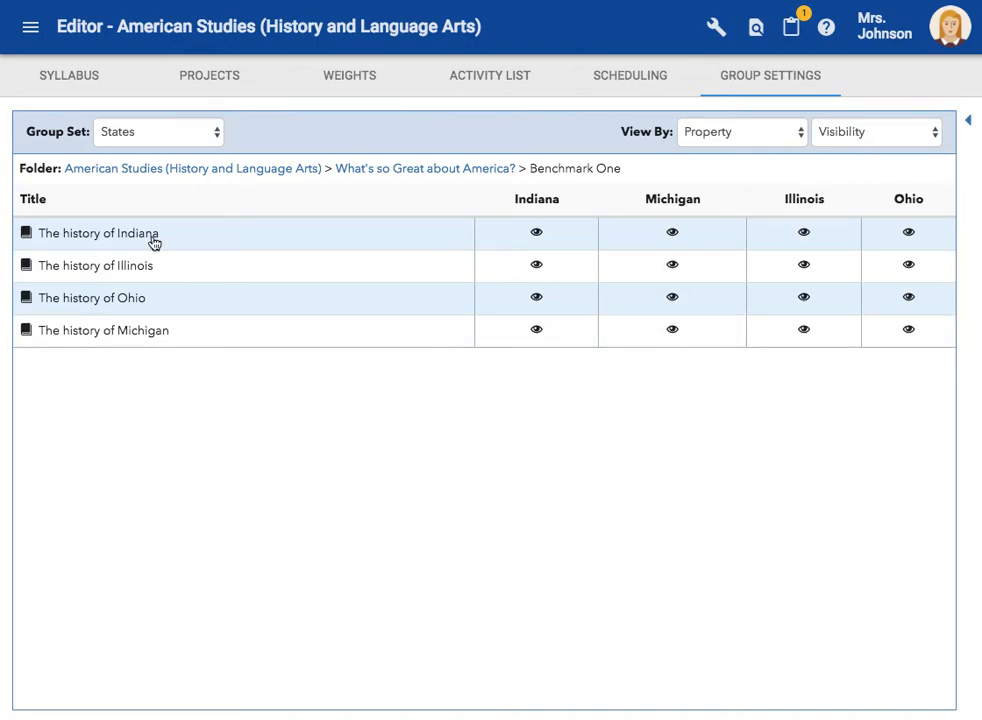
mouse_move(501, 248)
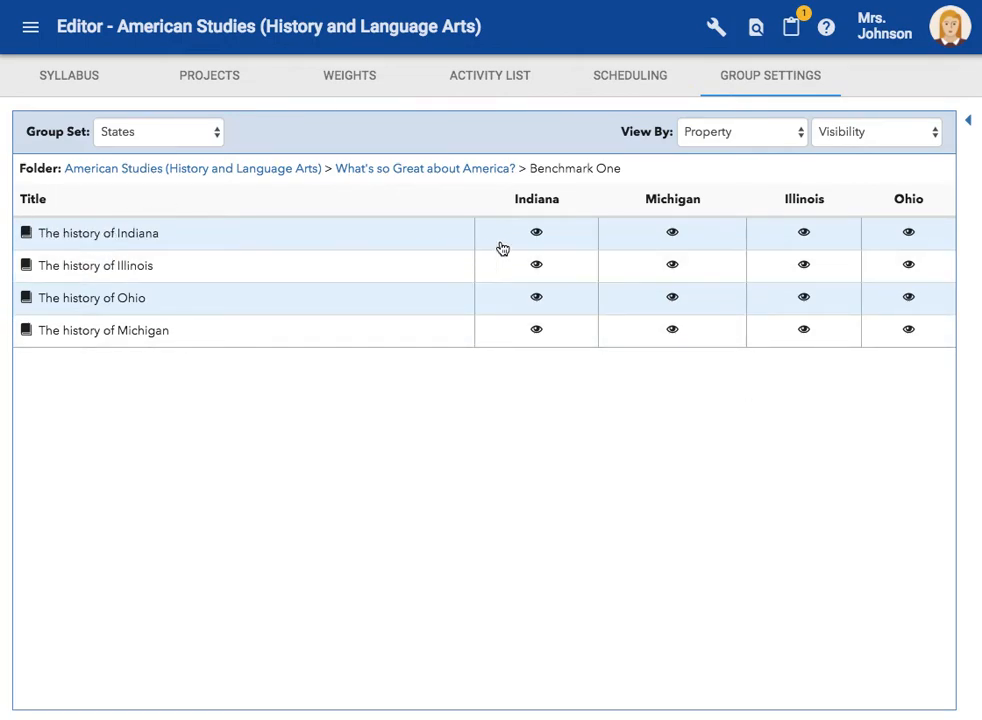
Hide The history of Indiana from the Michigan, Illinois and Ohio groups.
left_click(671, 232)
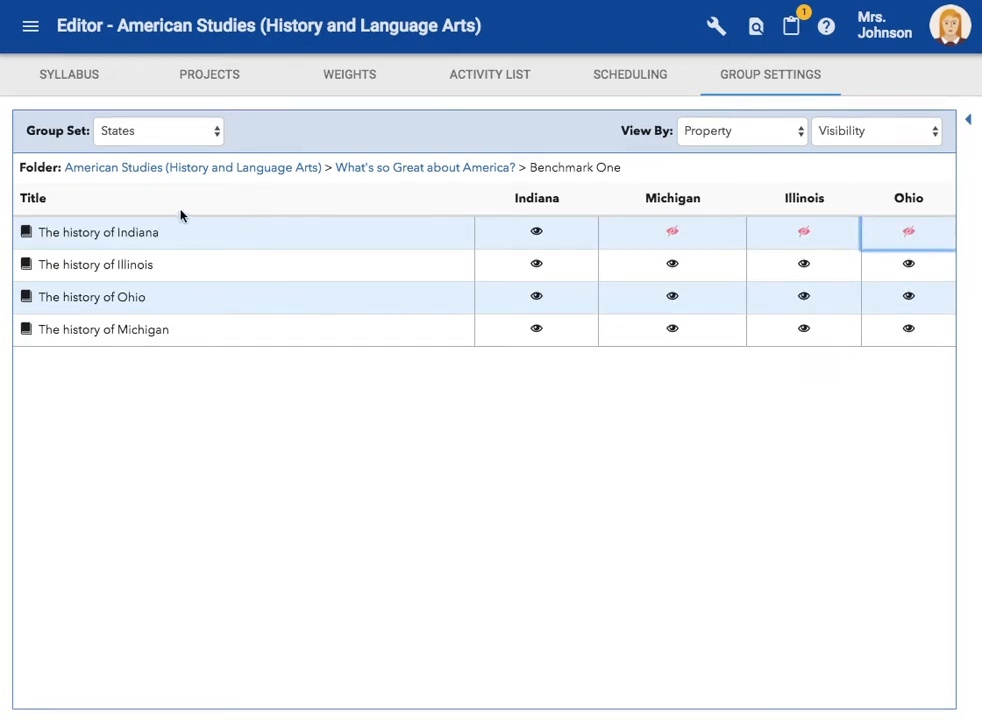
mouse_move(503, 238)
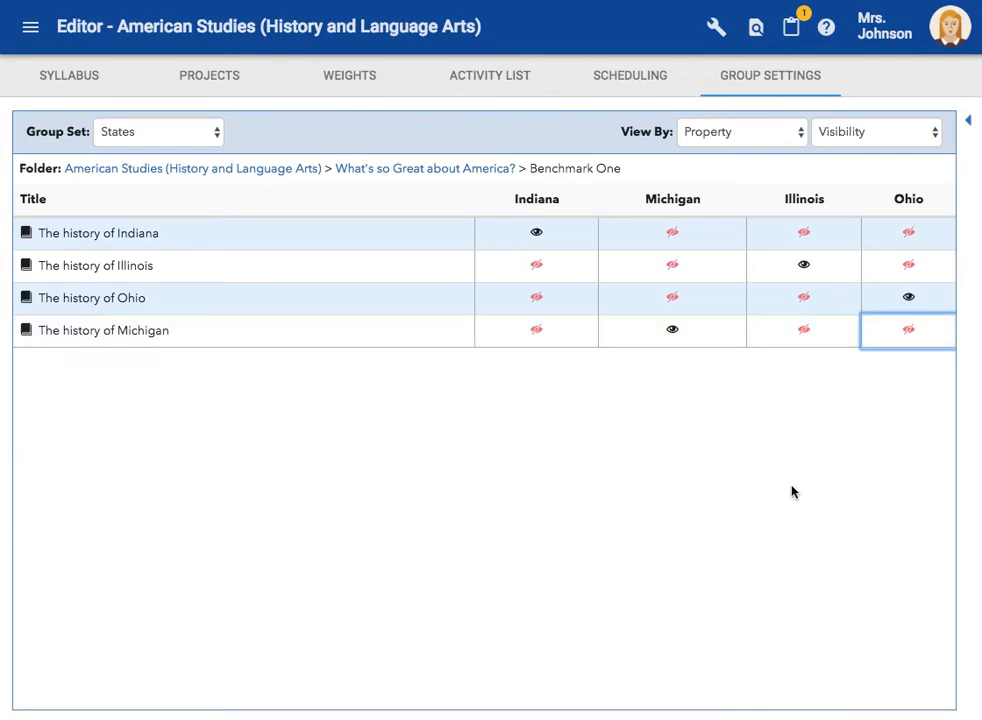
mouse_move(783, 531)
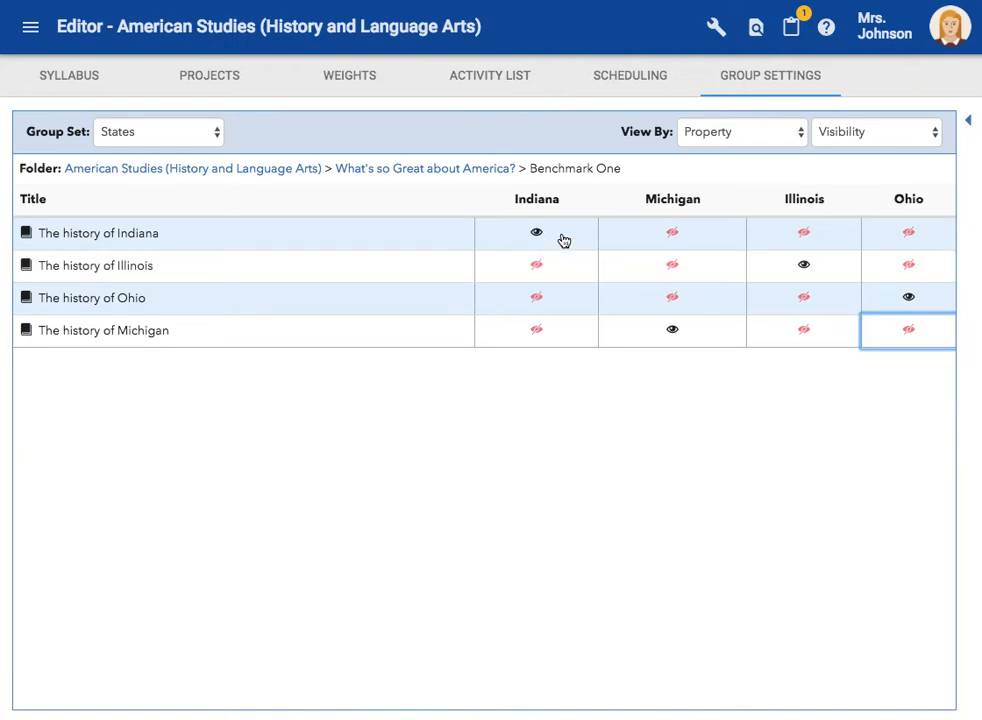
mouse_move(577, 240)
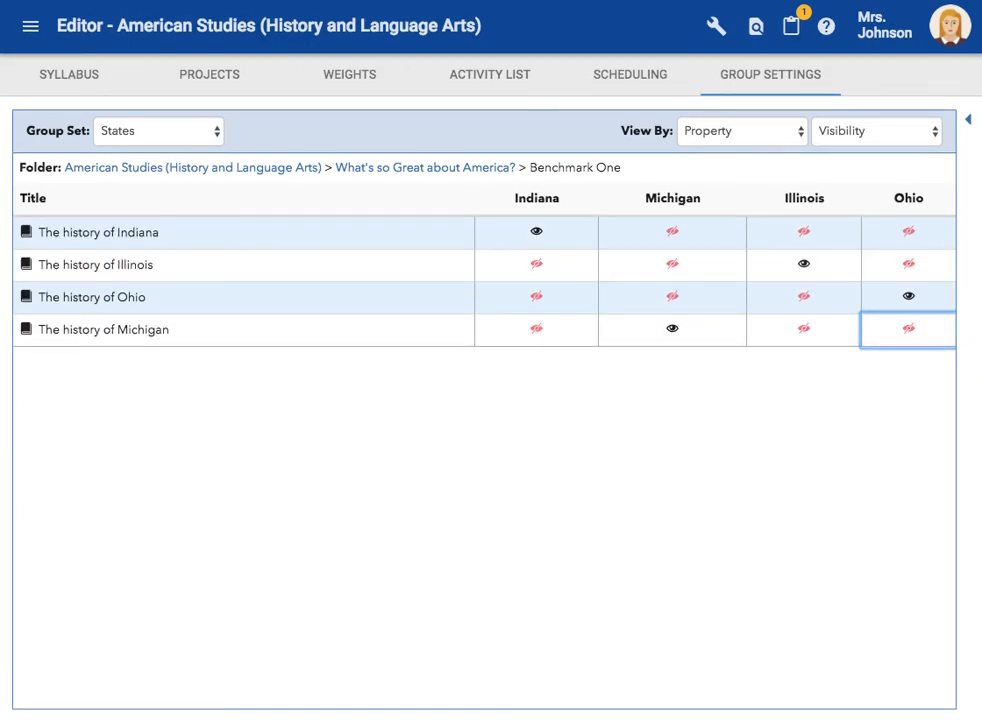
mouse_move(800, 437)
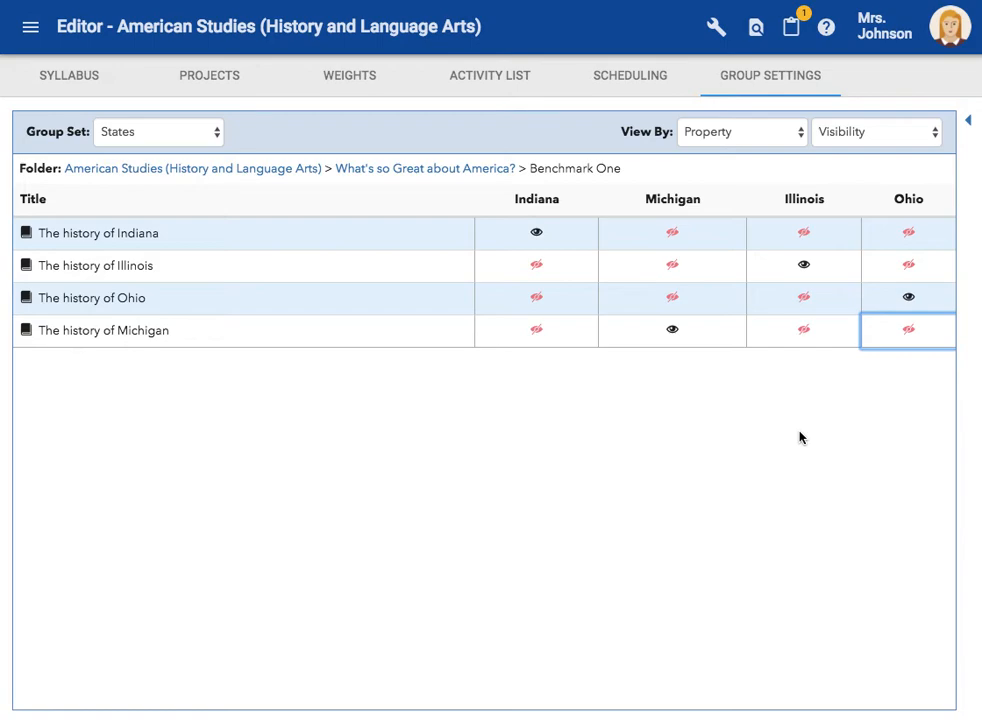
mouse_move(800, 390)
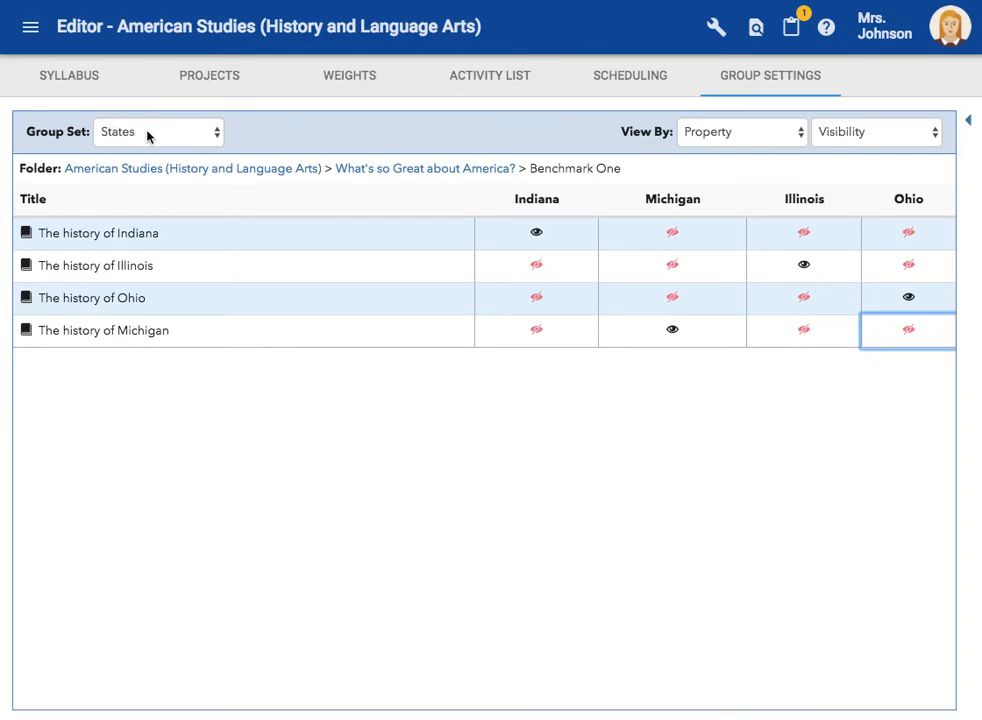
mouse_move(685, 31)
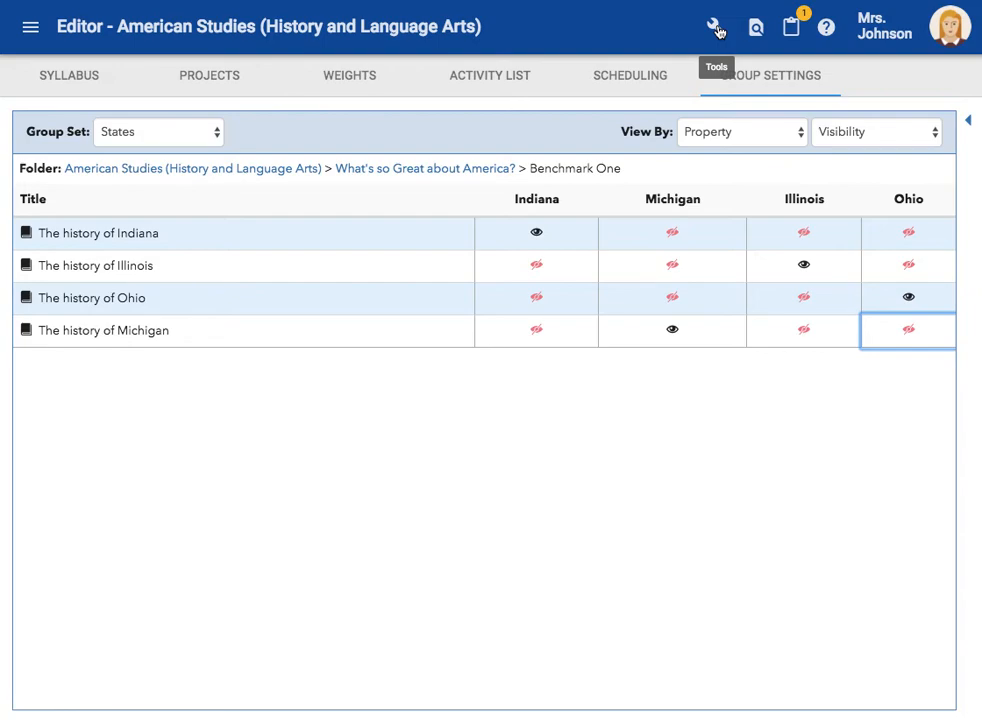
Return to Manage groups and begin a second new group set.
left_click(714, 26)
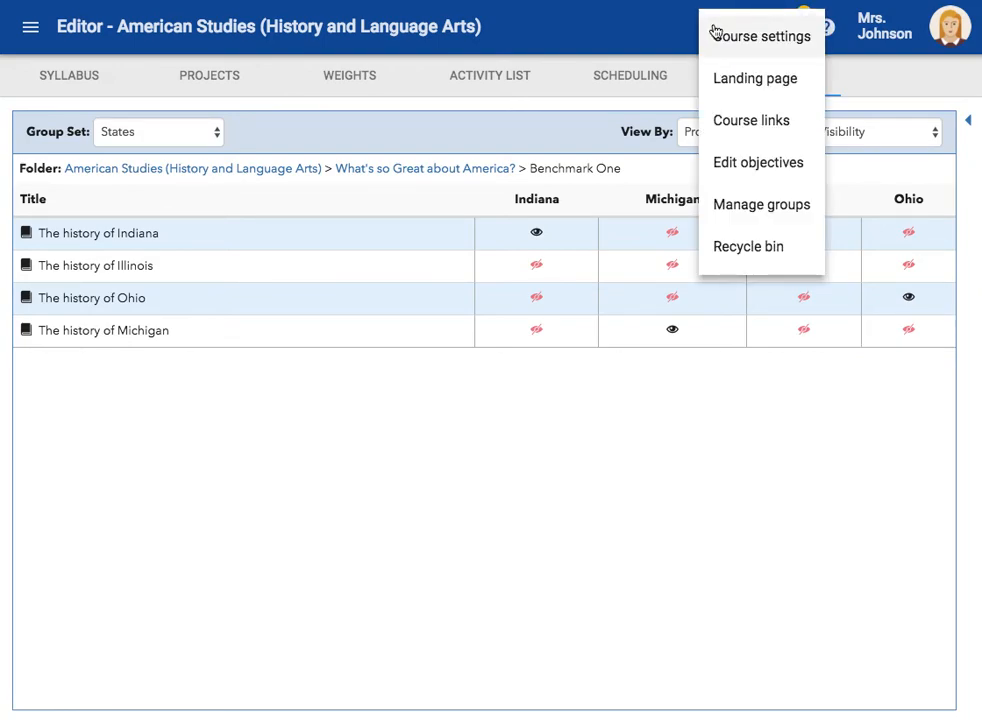
mouse_move(751, 214)
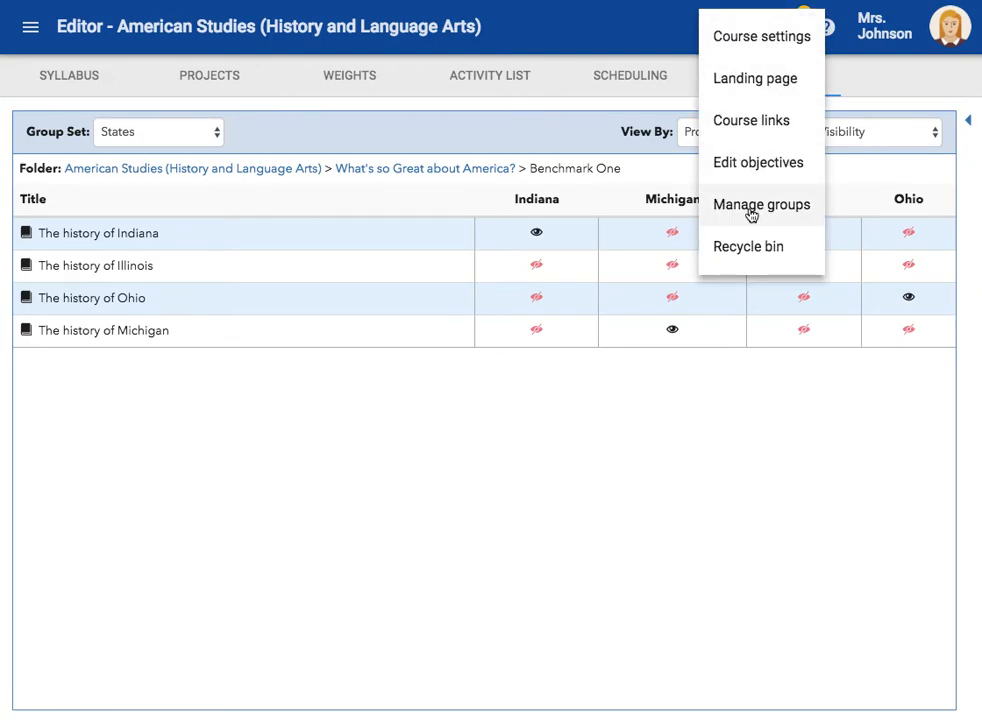
left_click(761, 204)
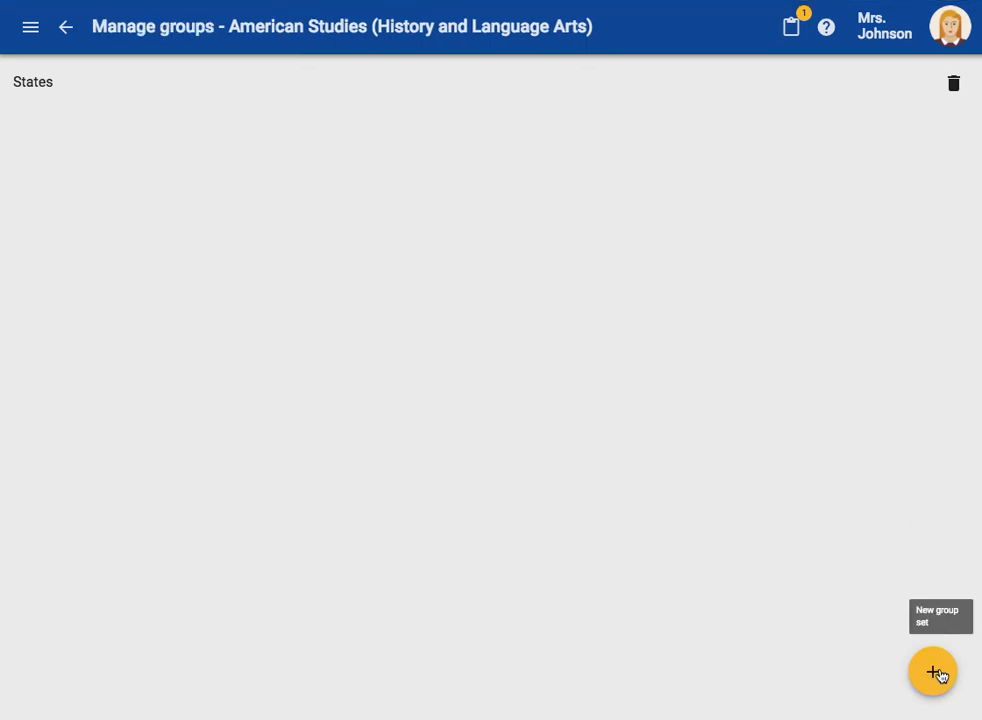
left_click(931, 671)
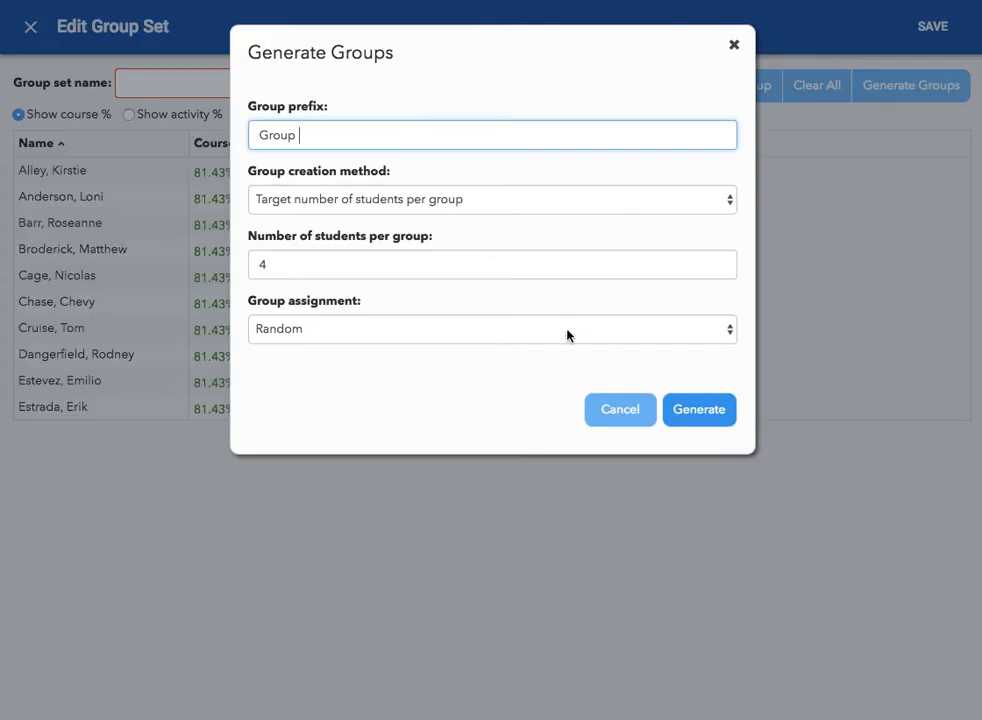
Fill the Generate Groups dialog with prefix ELA, a fixed number of 3 groups and assignment None.
left_click(491, 135)
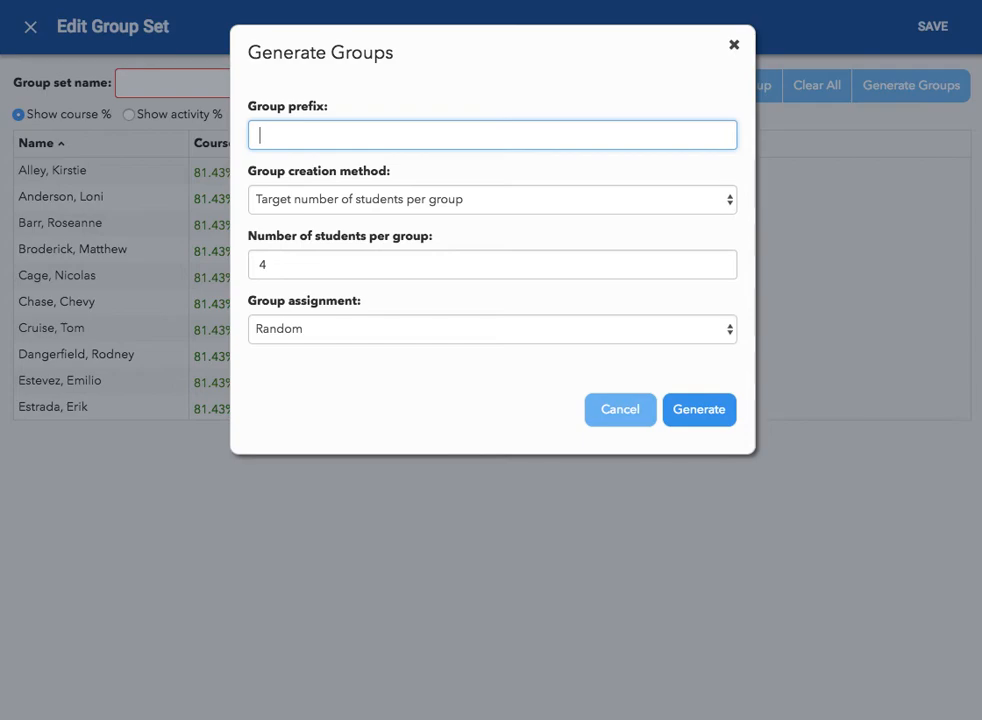
type("ELA")
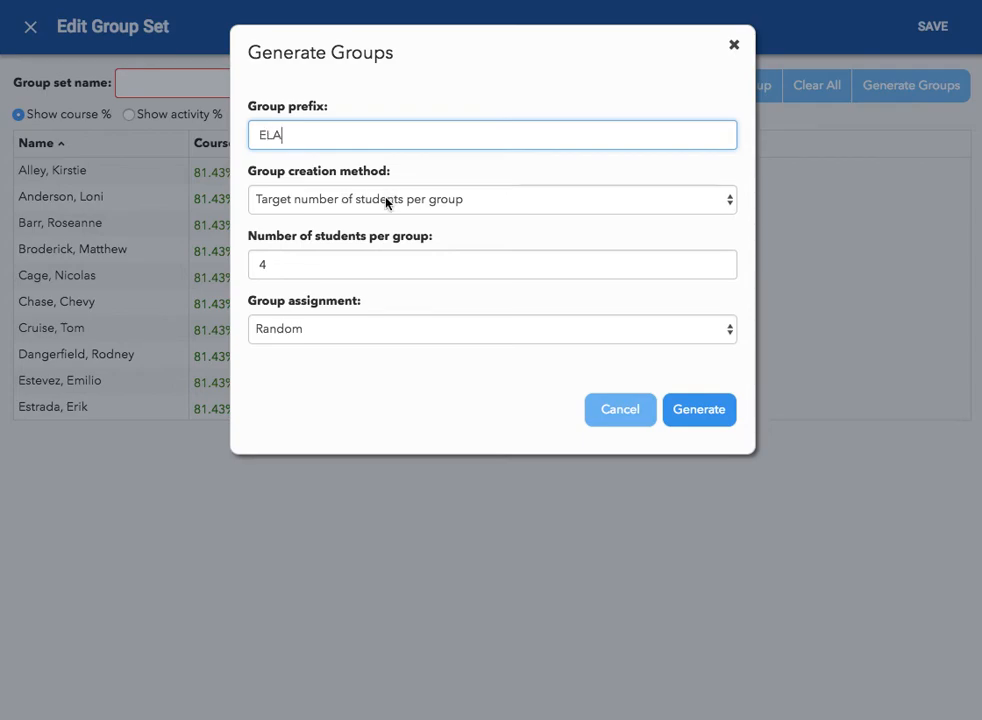
left_click(491, 199)
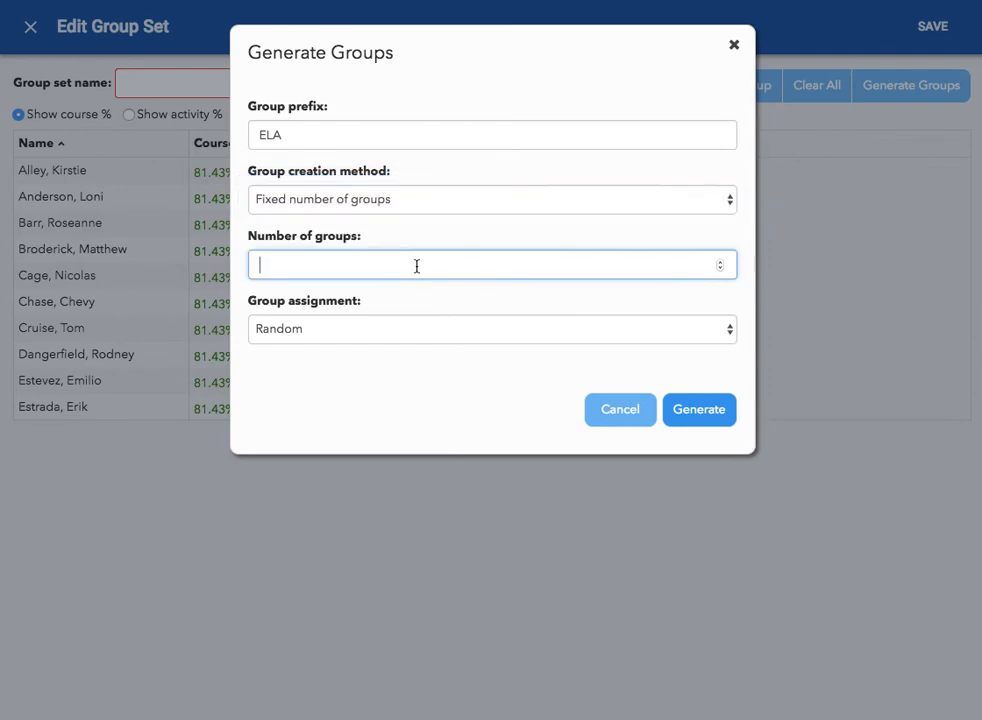
type("3")
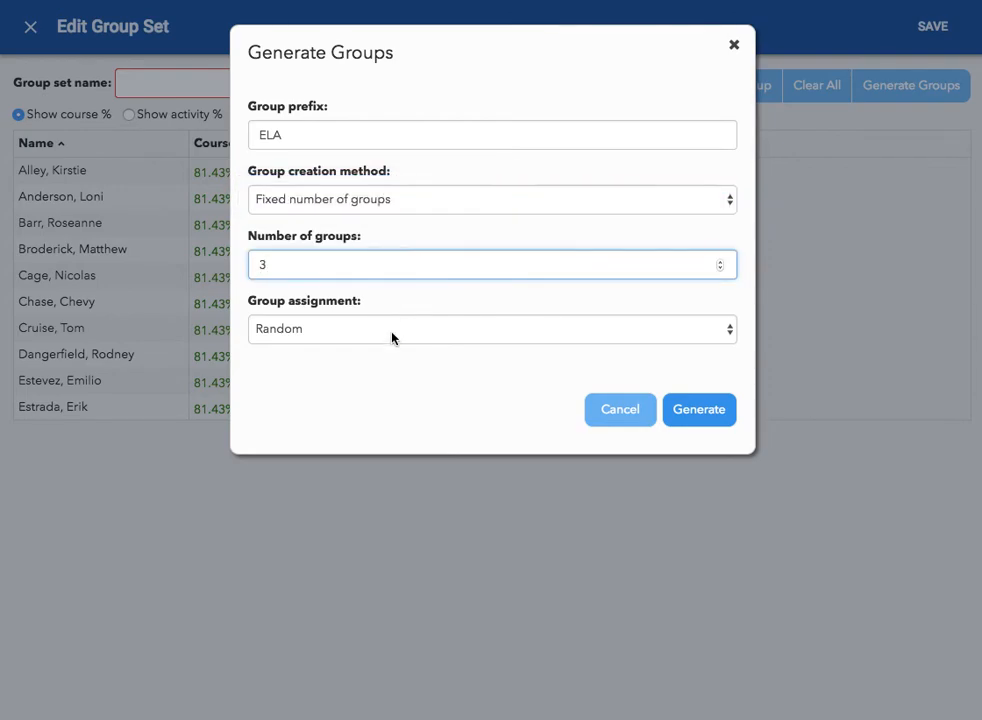
left_click(491, 328)
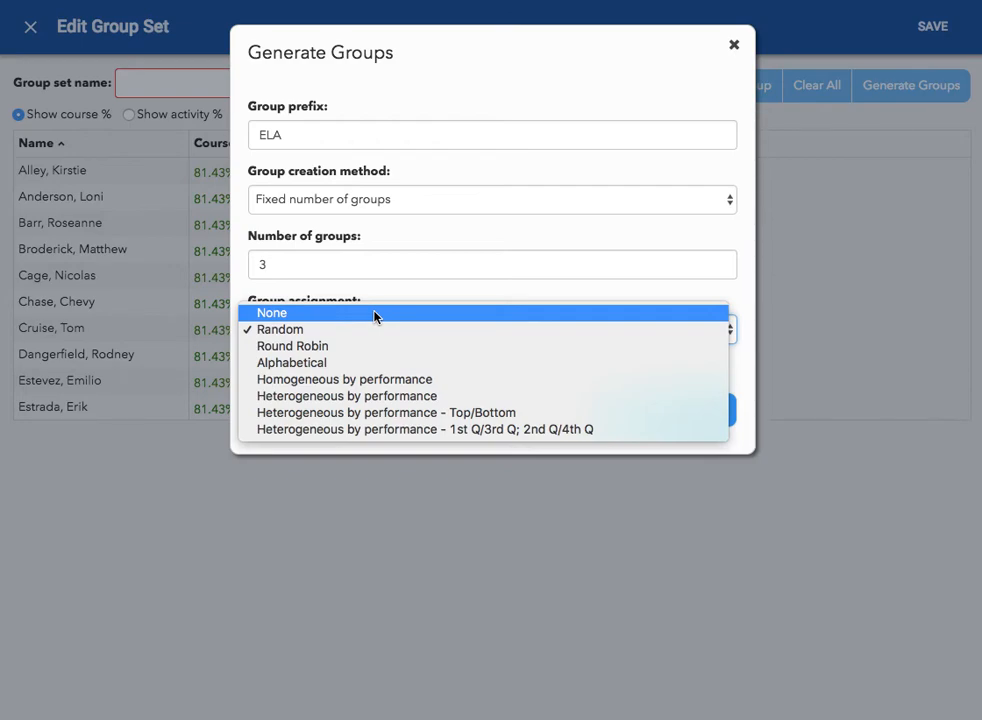
mouse_move(380, 321)
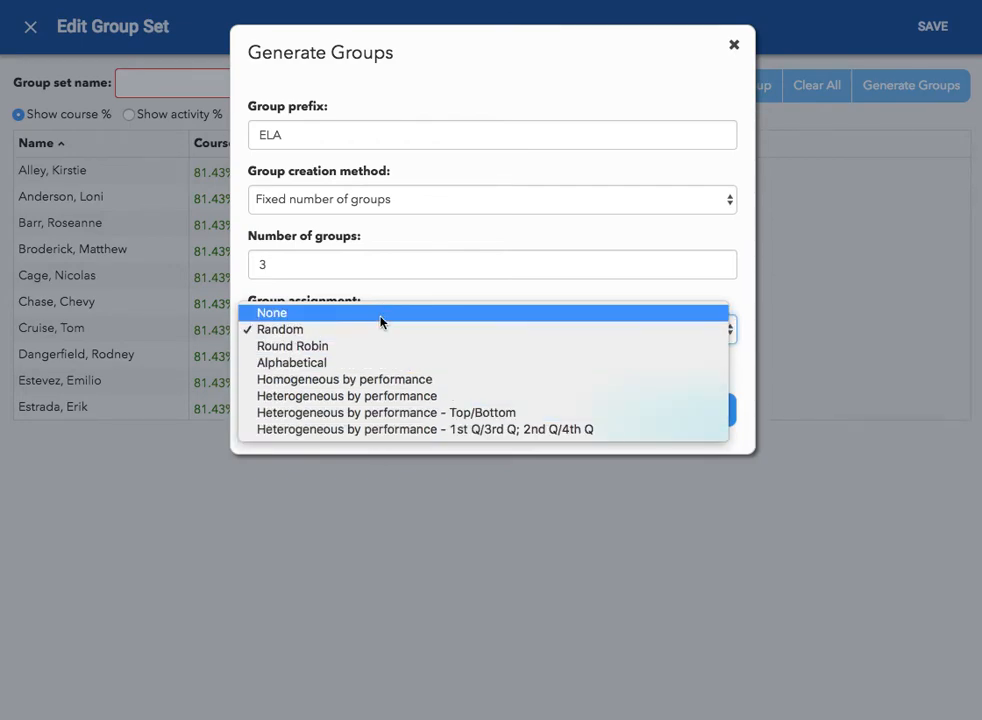
mouse_move(357, 345)
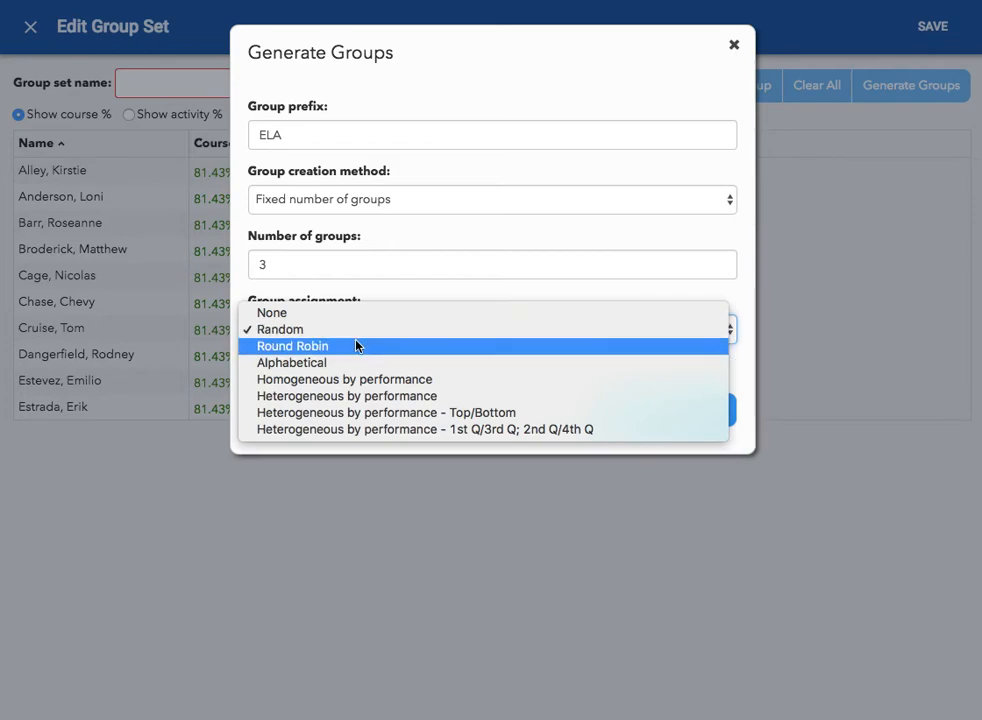
mouse_move(352, 329)
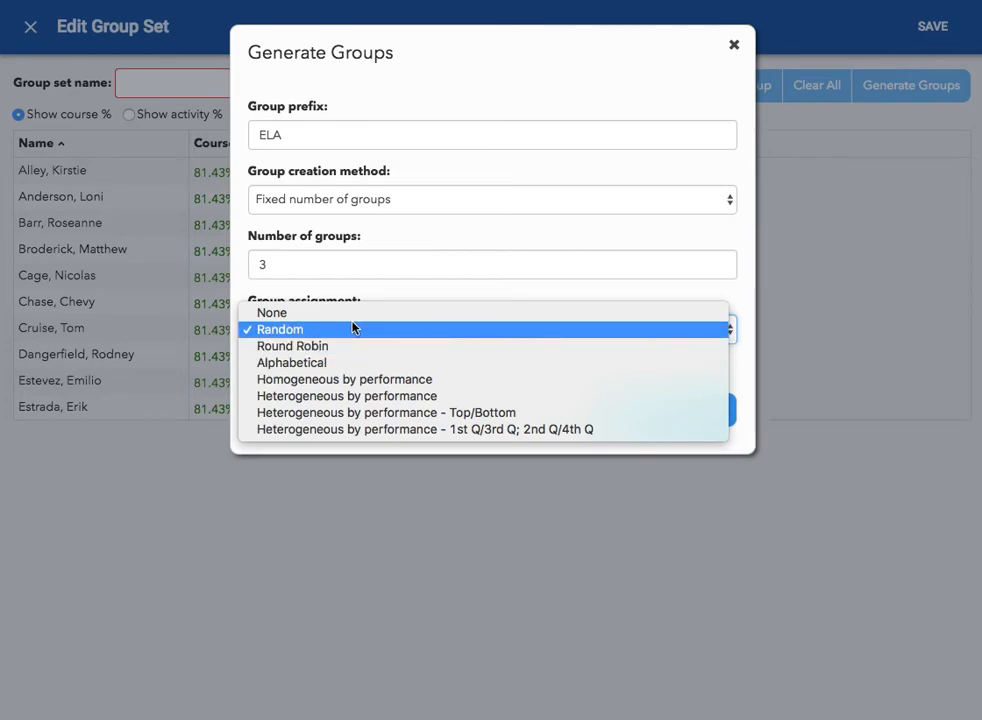
left_click(271, 312)
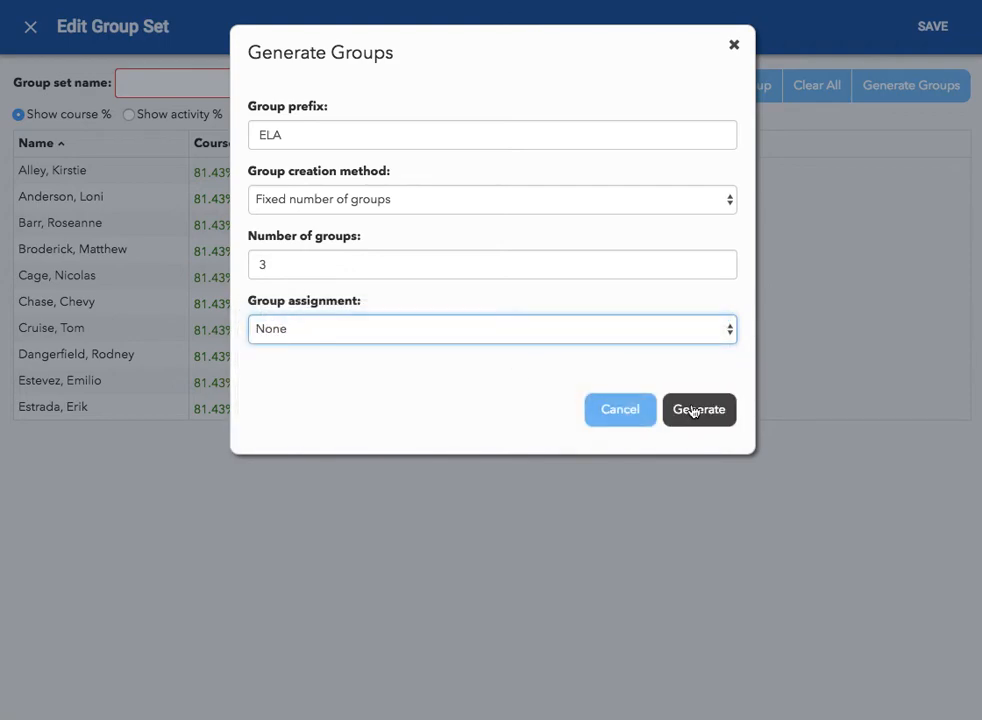
Generate the three ELA groups and rename the first one 'Above Level'.
left_click(698, 409)
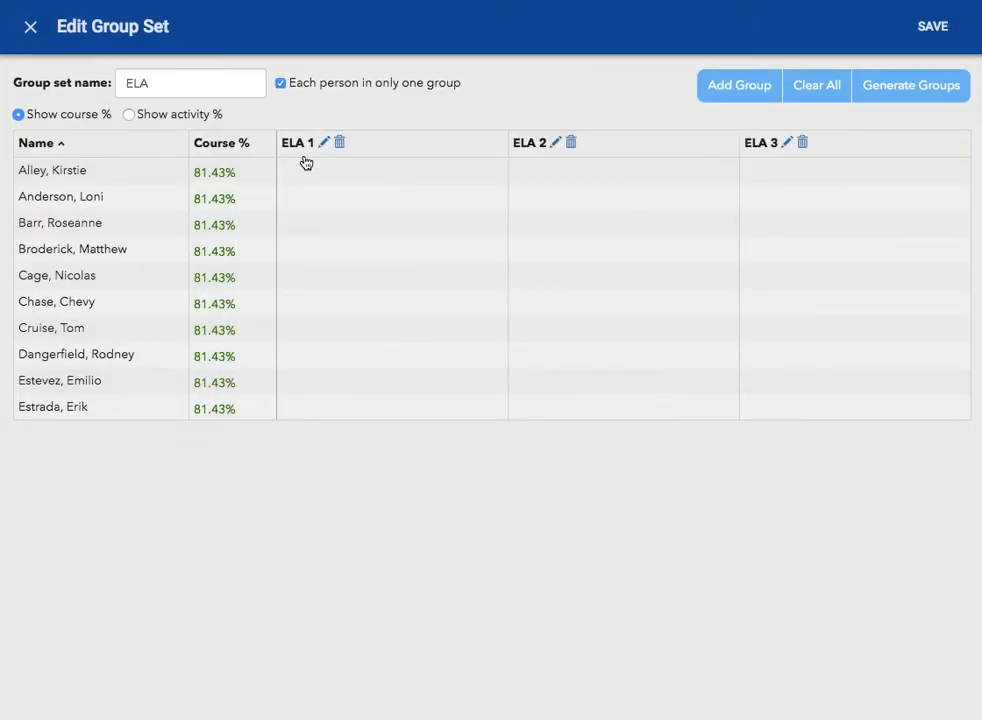
mouse_move(799, 169)
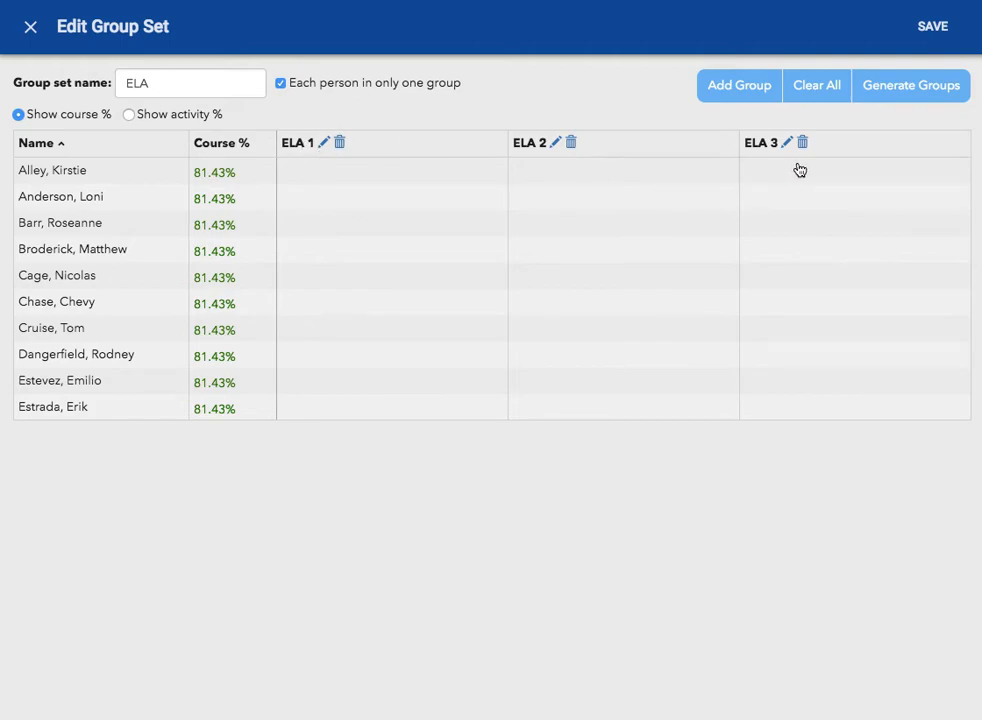
mouse_move(444, 156)
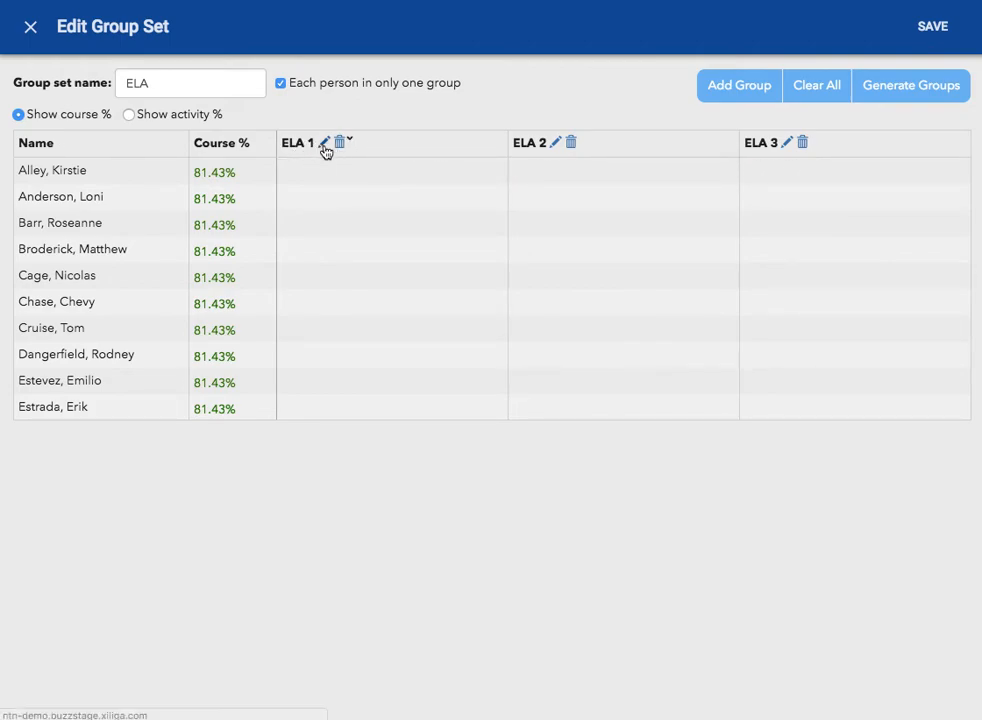
left_click(322, 142)
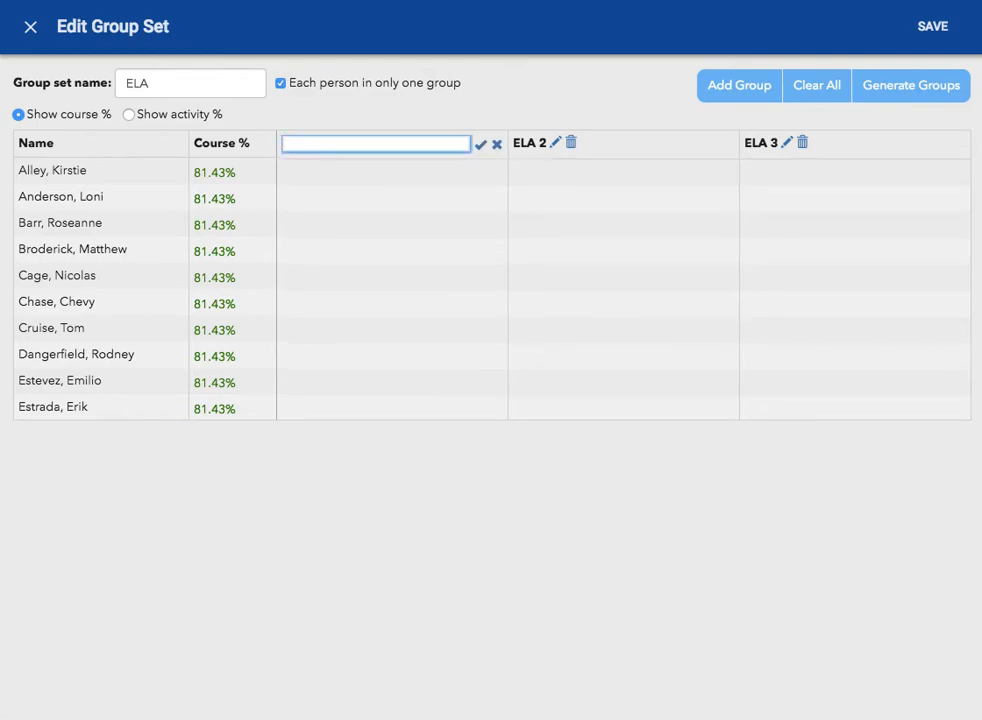
type("Above")
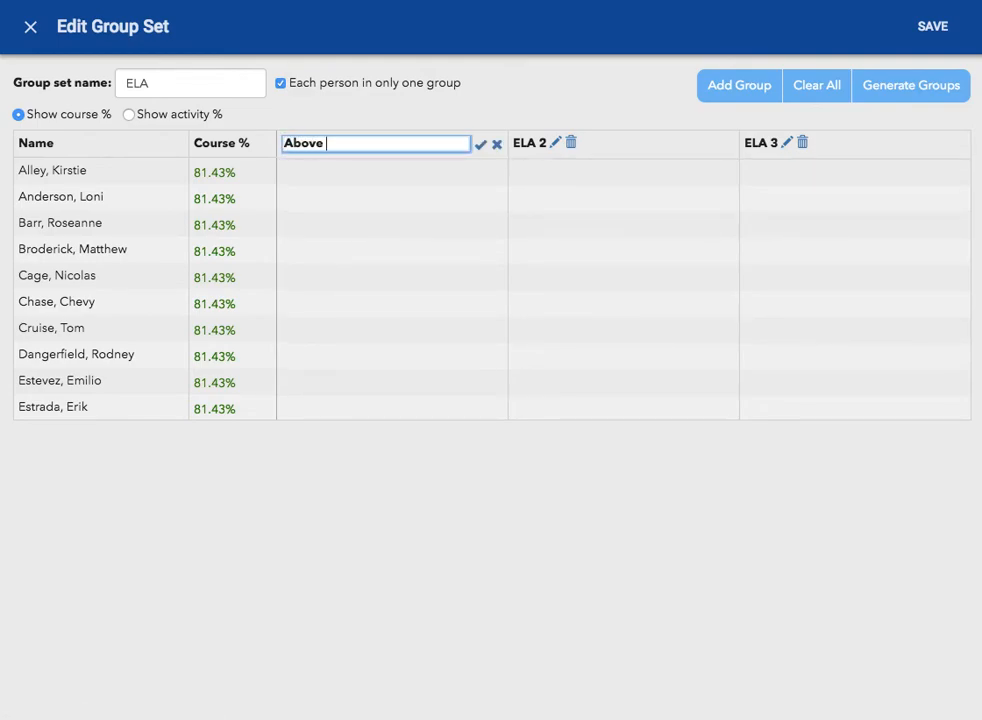
type("L")
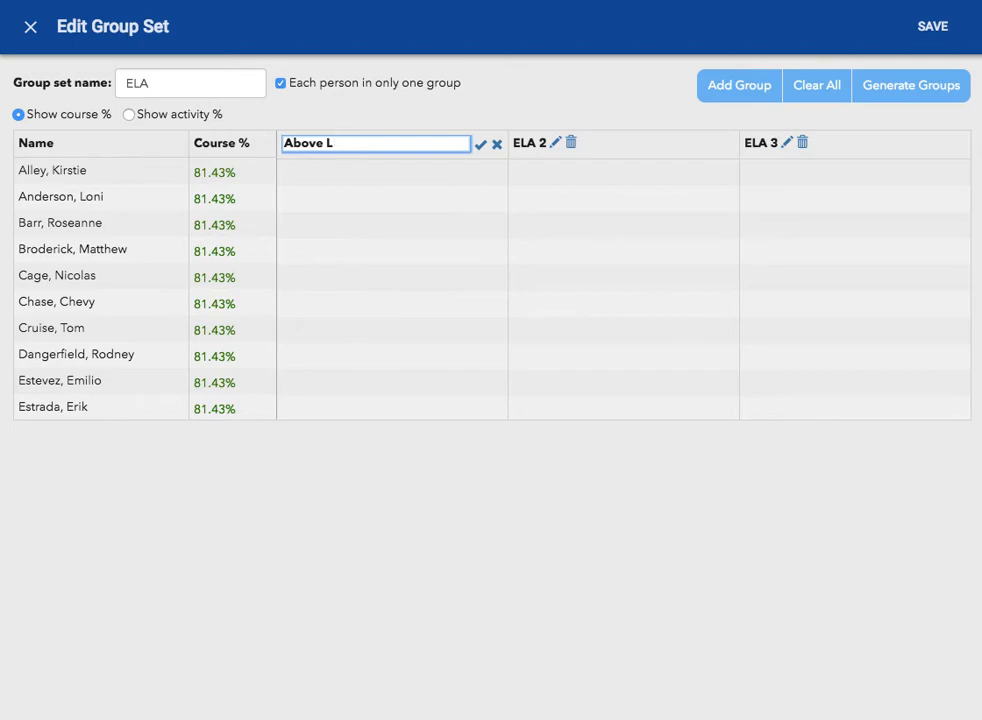
type("evel")
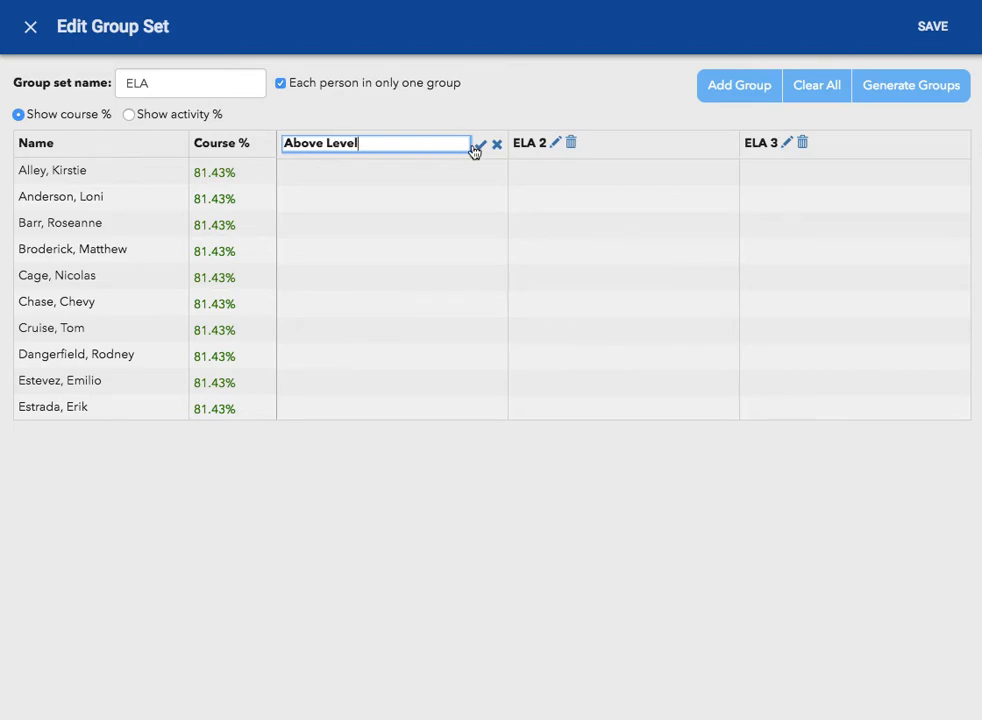
left_click(479, 146)
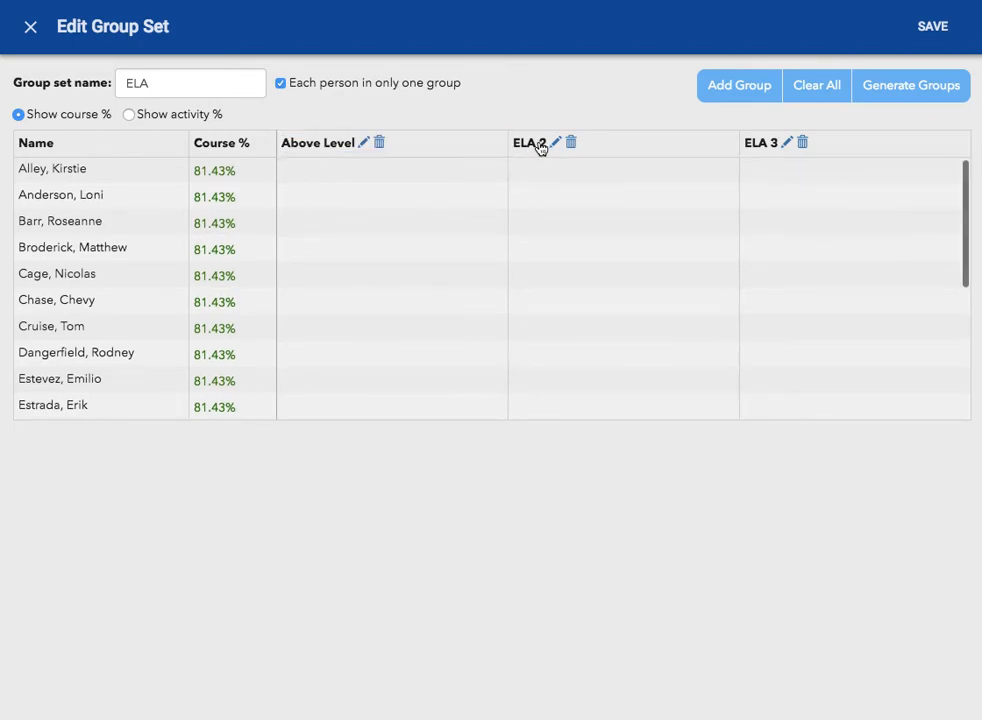
Rename the second and third groups 'On Level' and 'Below Level'.
left_click(554, 142)
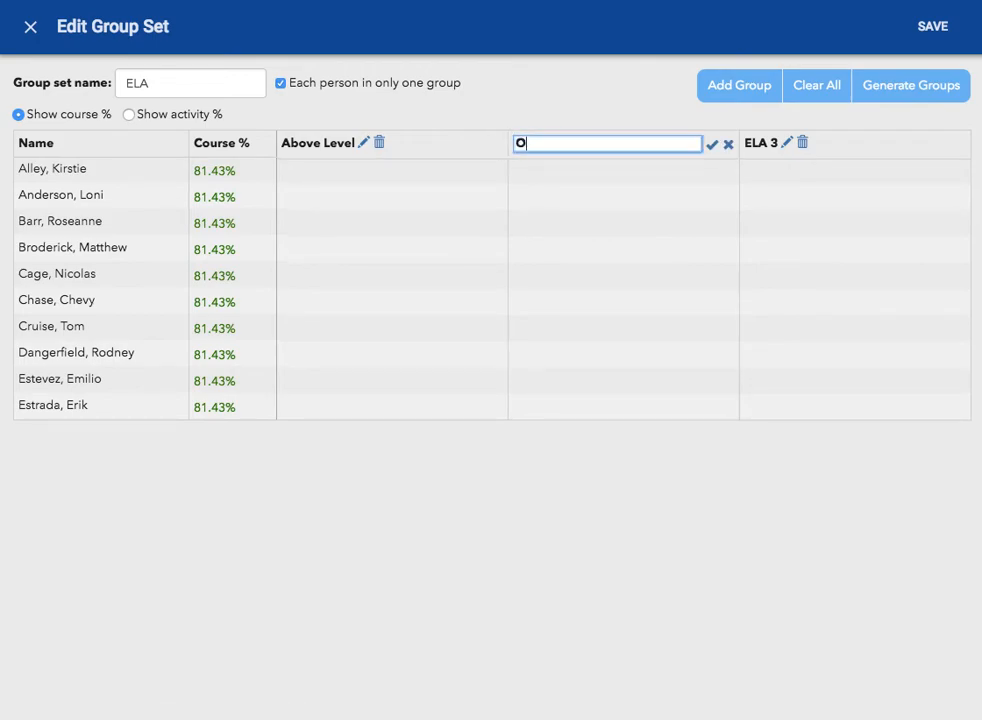
type("n Level")
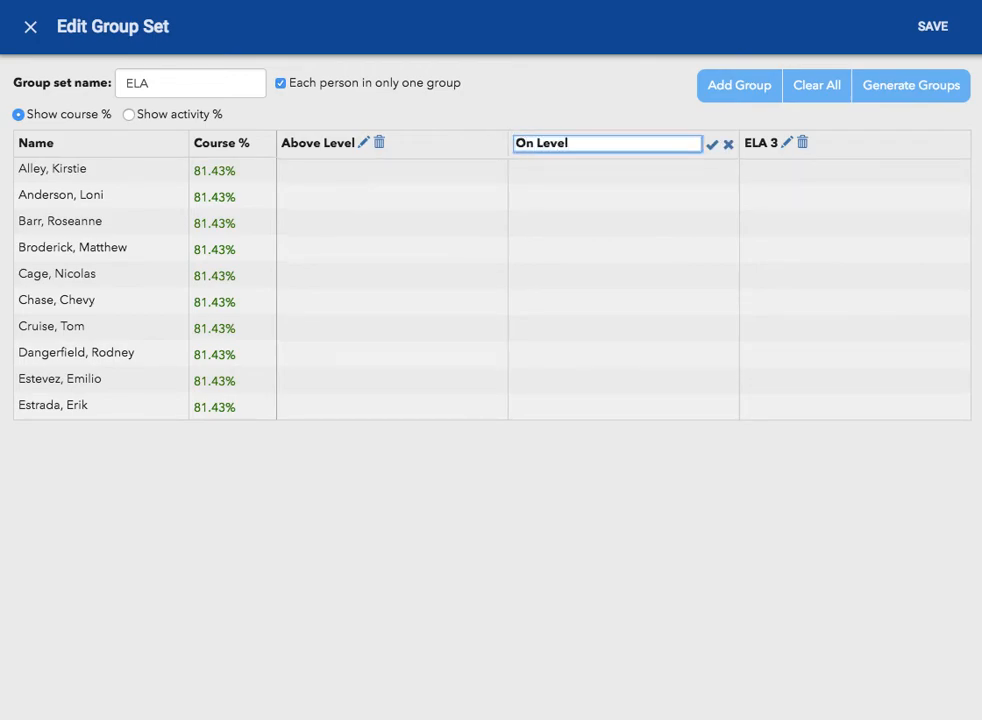
left_click(711, 144)
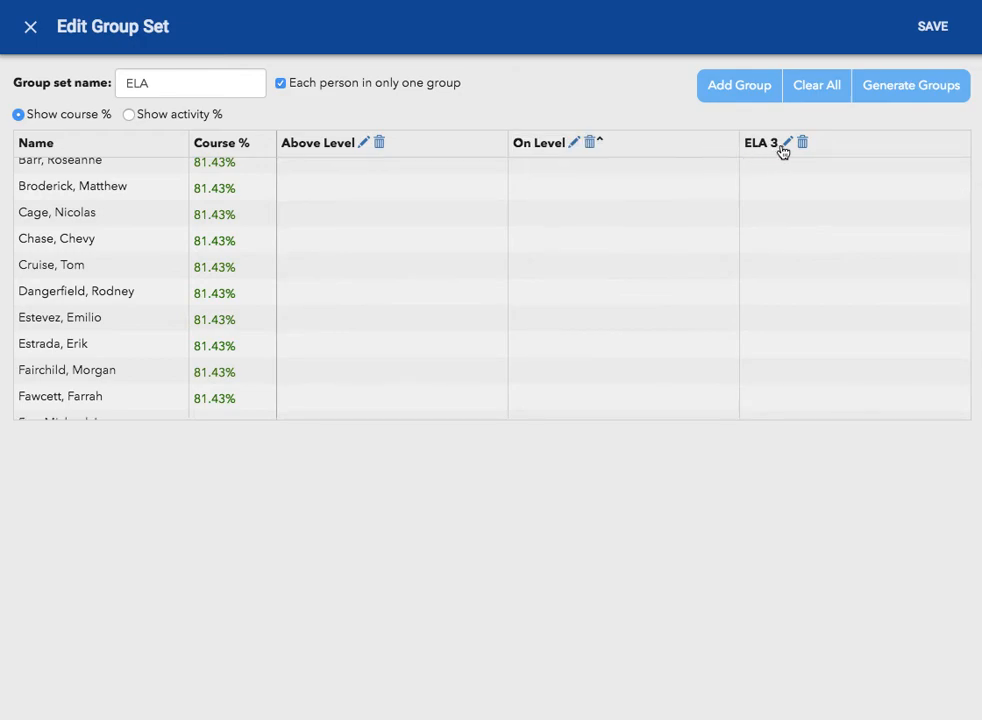
left_click(784, 143)
type("Below Le")
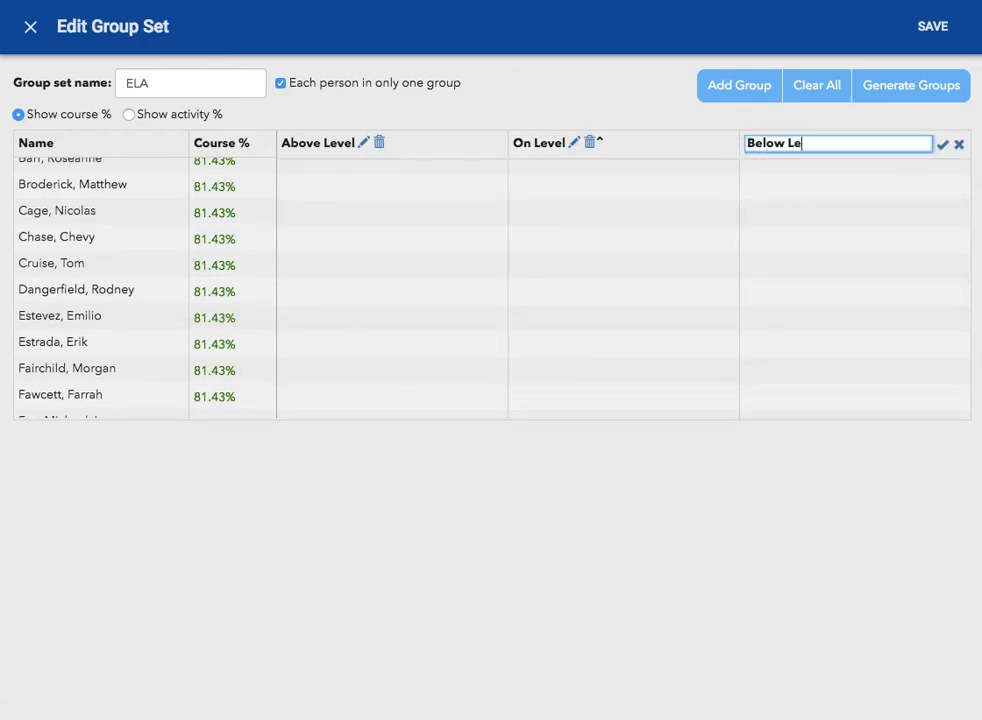
left_click(940, 144)
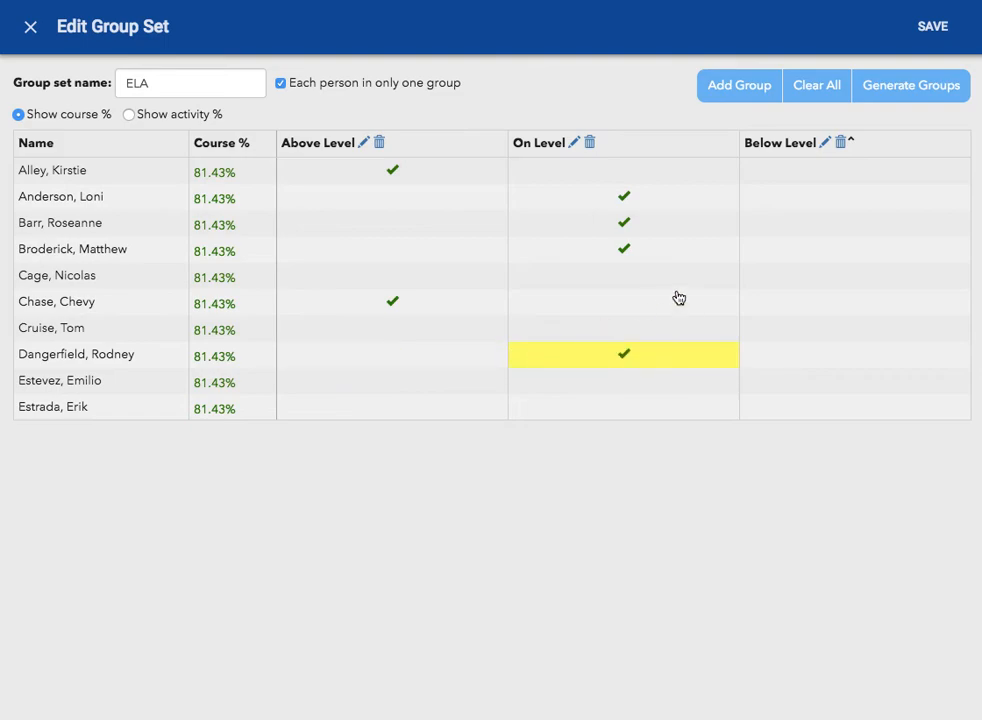
Assign roster students to the Above Level and On Level groups and save the ELA group set.
scroll("down", 3)
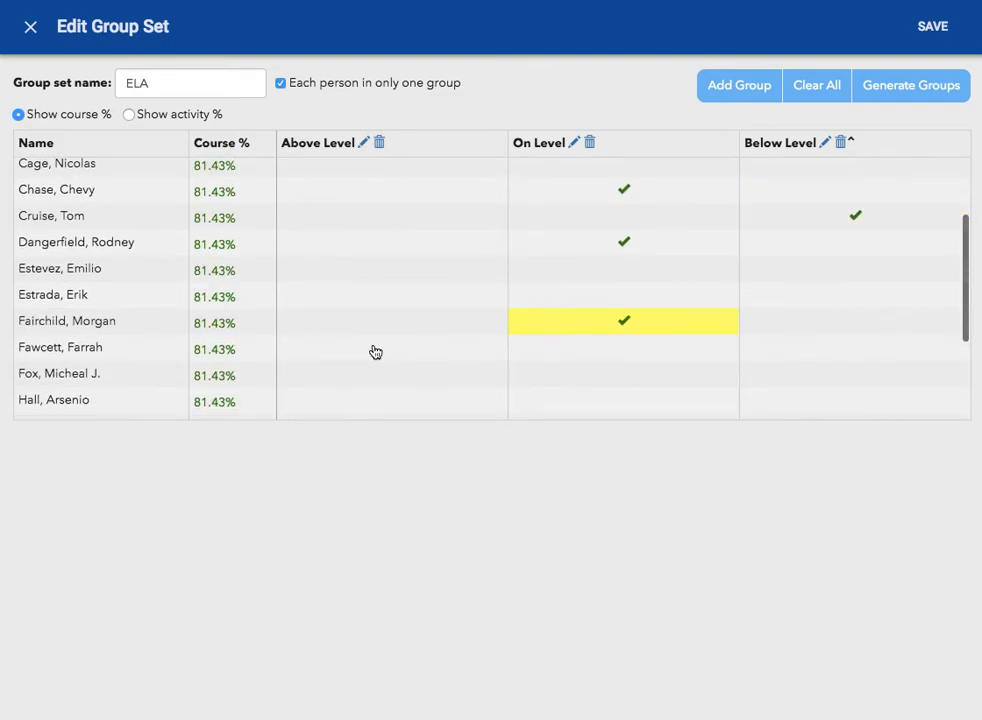
left_click(392, 347)
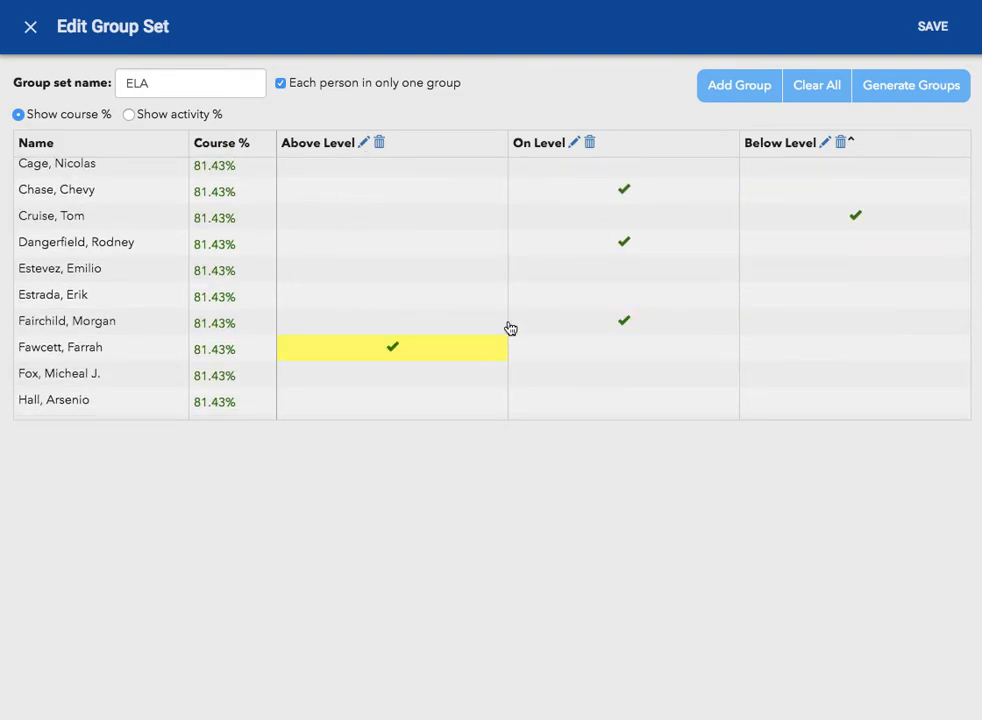
left_click(623, 347)
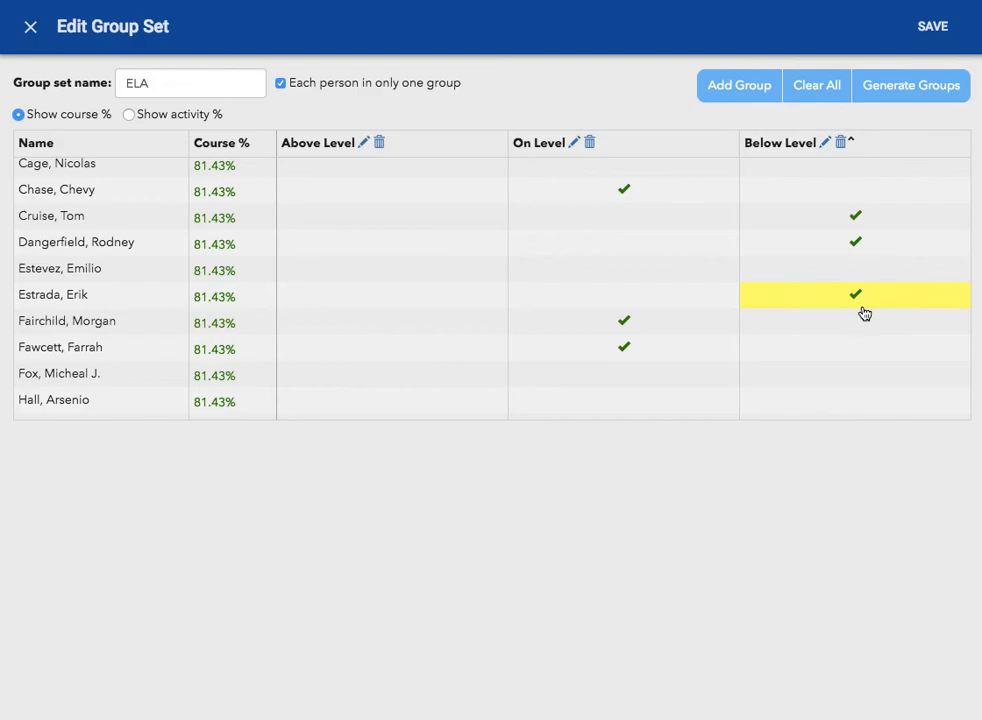
left_click(623, 294)
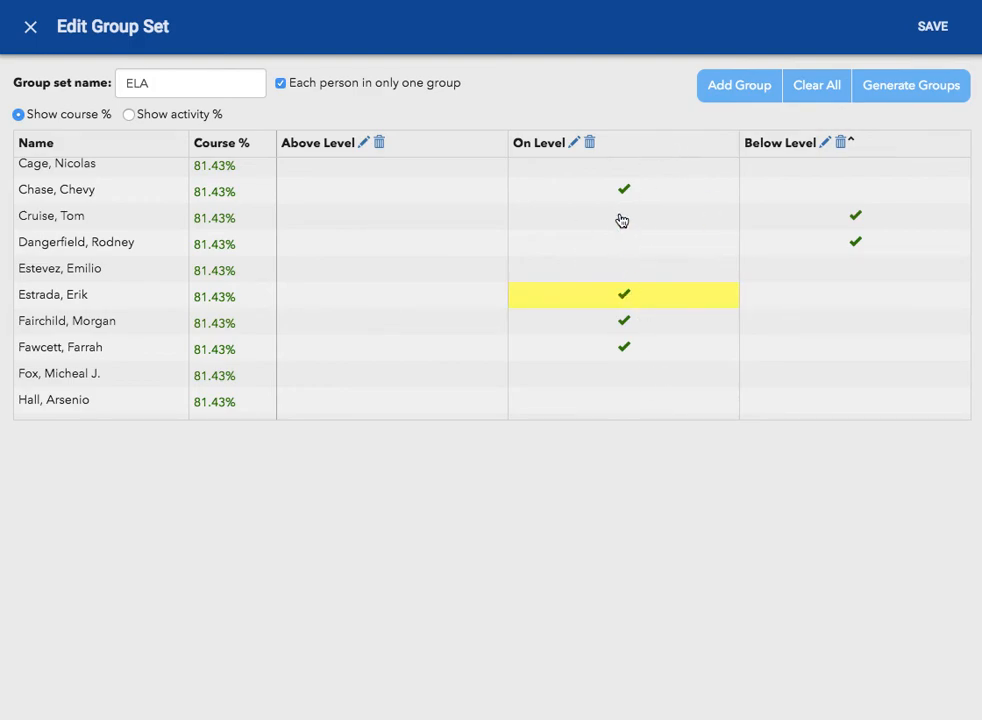
scroll("down", 3)
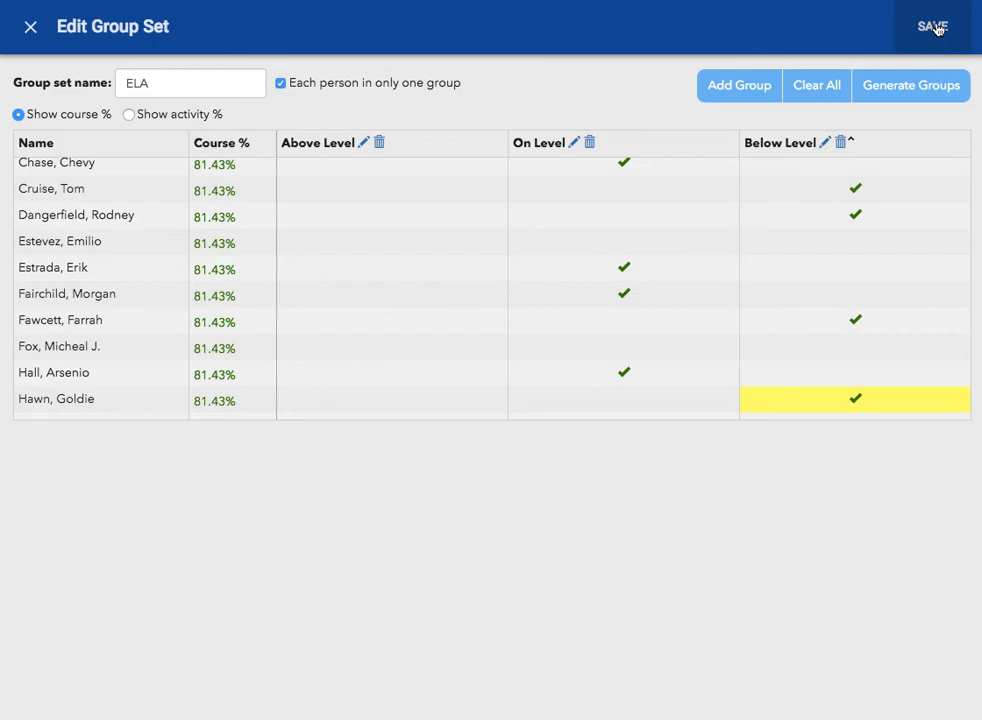
left_click(816, 85)
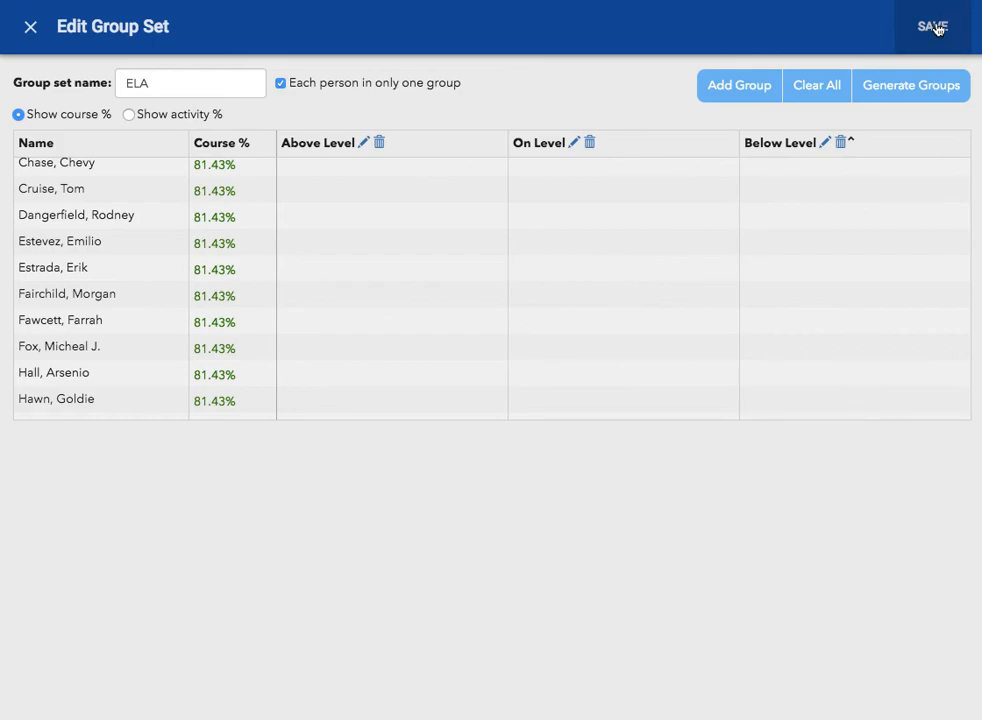
Finish saving the ELA group set and return to the American Studies course editor.
left_click(932, 24)
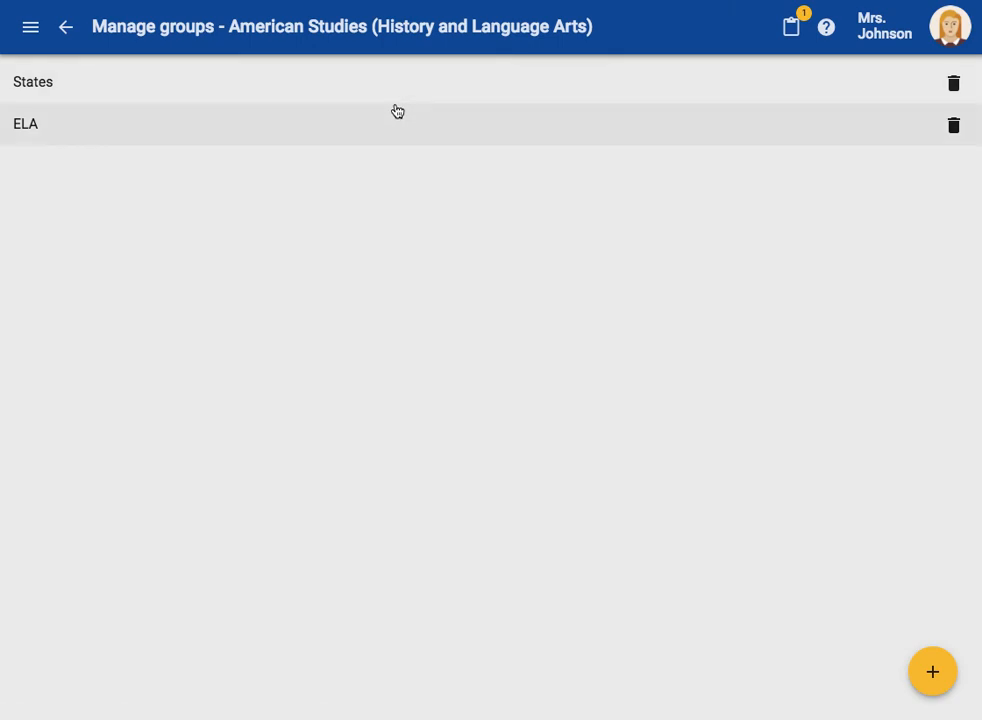
mouse_move(383, 148)
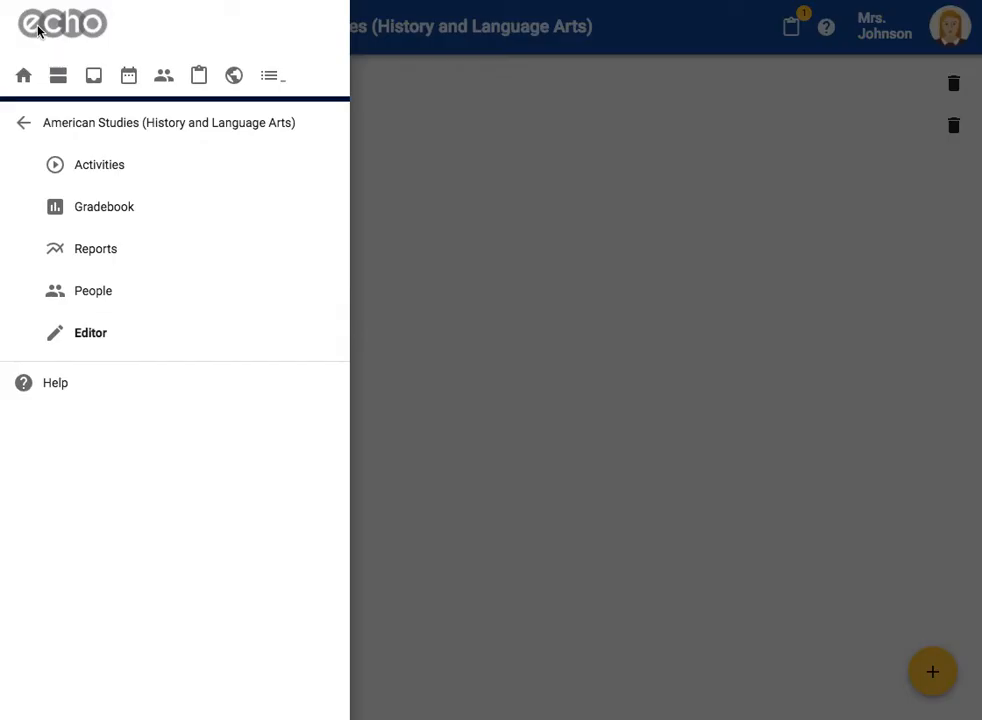
left_click(90, 332)
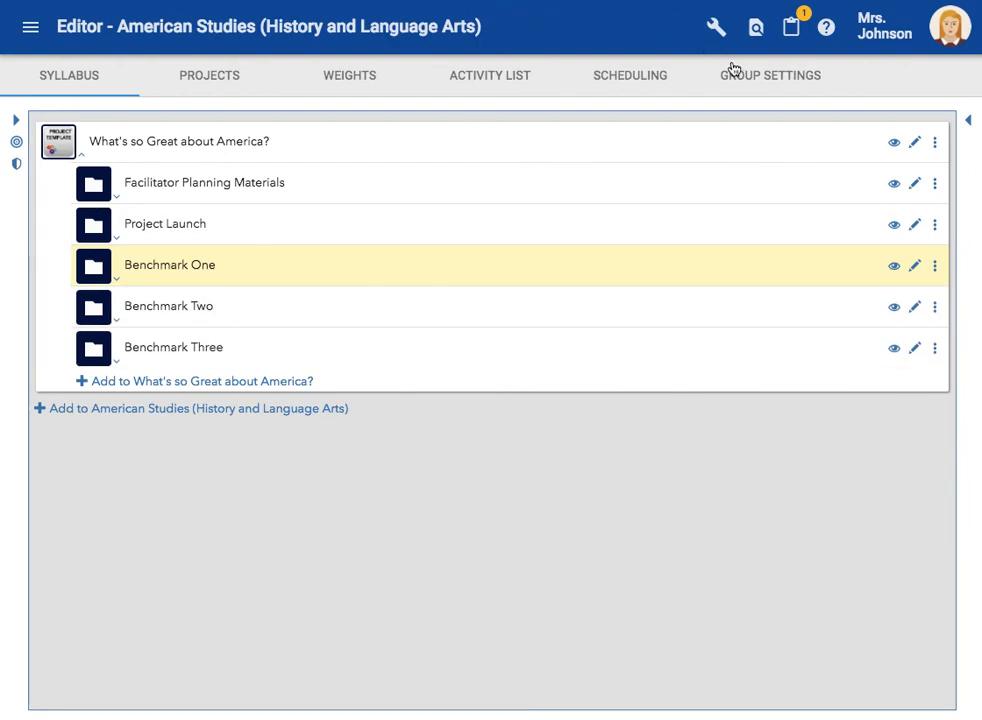
Show Group Settings with the ELA group set selected, listing visibility for Above, On and Below Level.
left_click(770, 75)
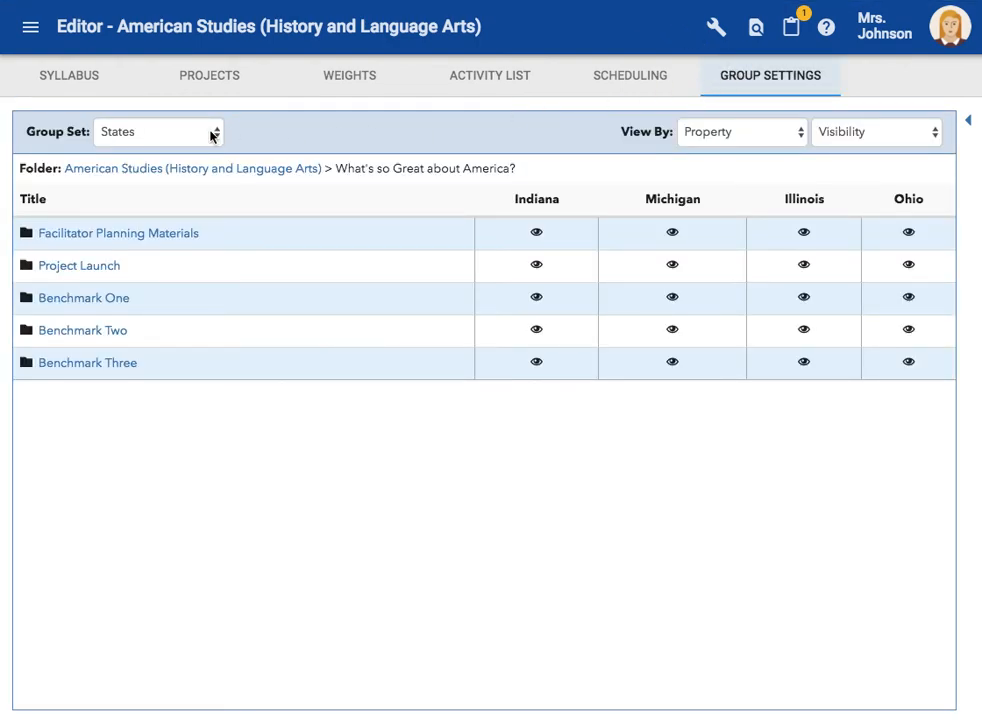
left_click(164, 131)
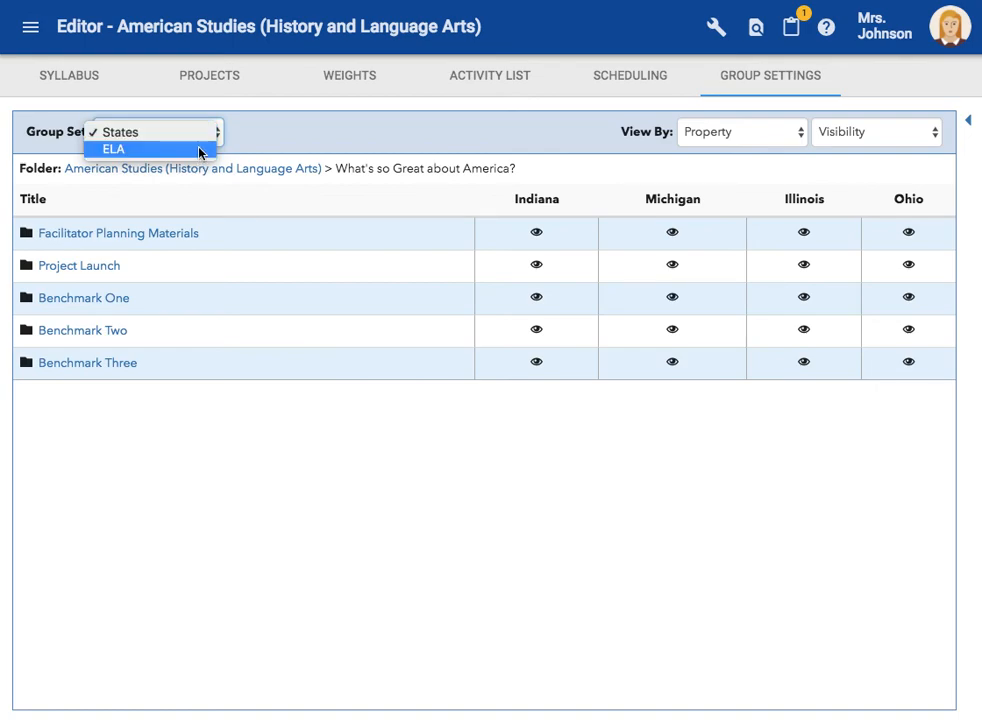
left_click(117, 131)
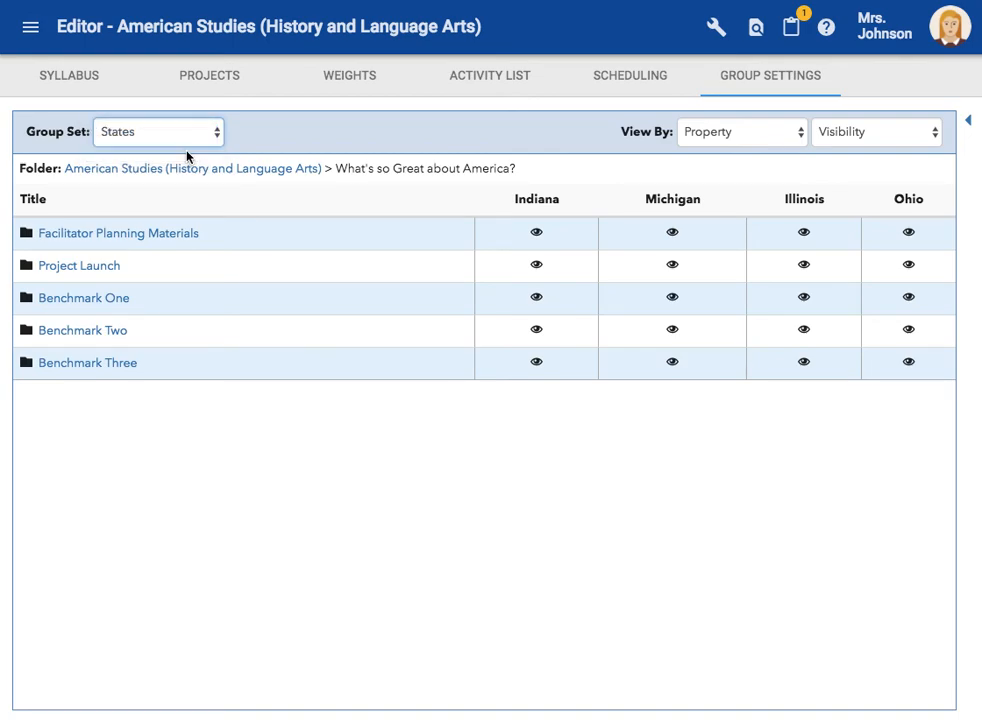
left_click(157, 131)
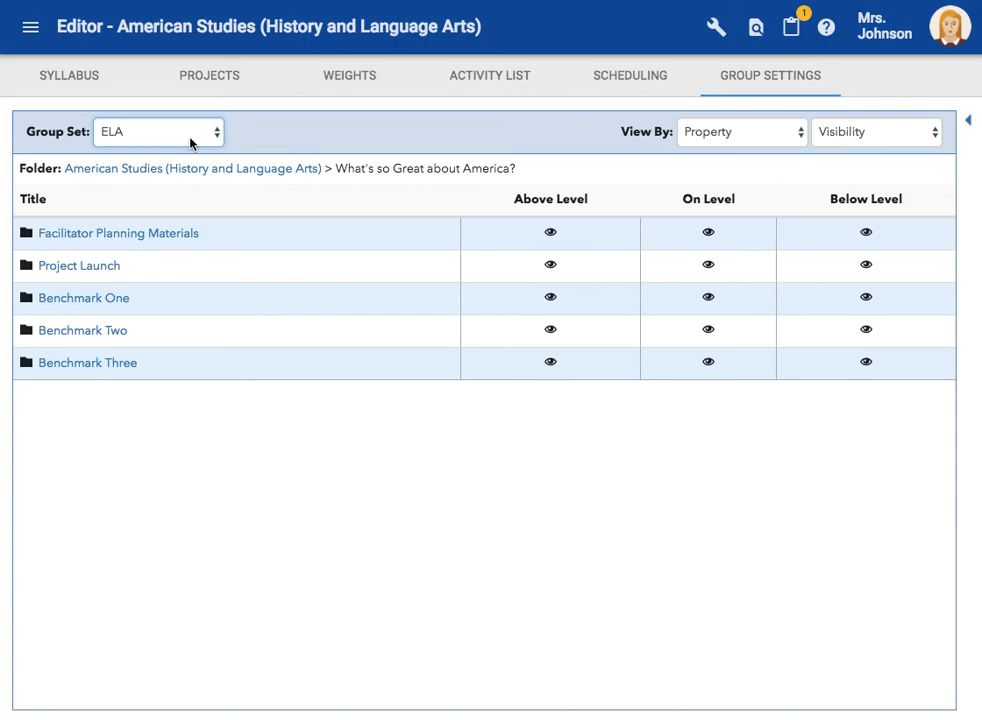
mouse_move(64, 304)
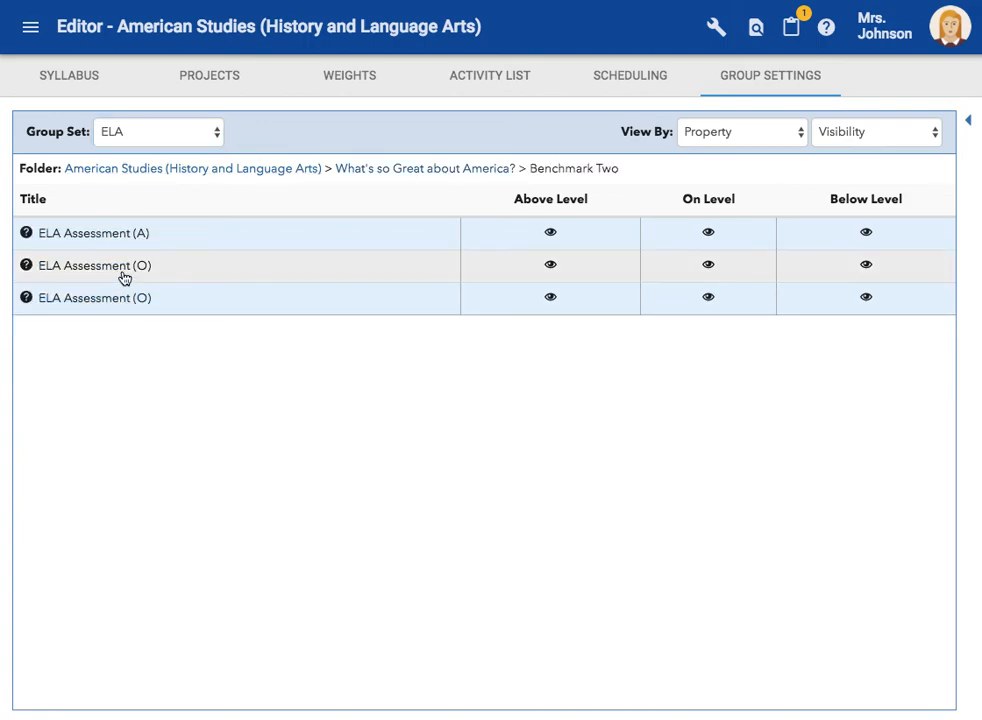
mouse_move(191, 233)
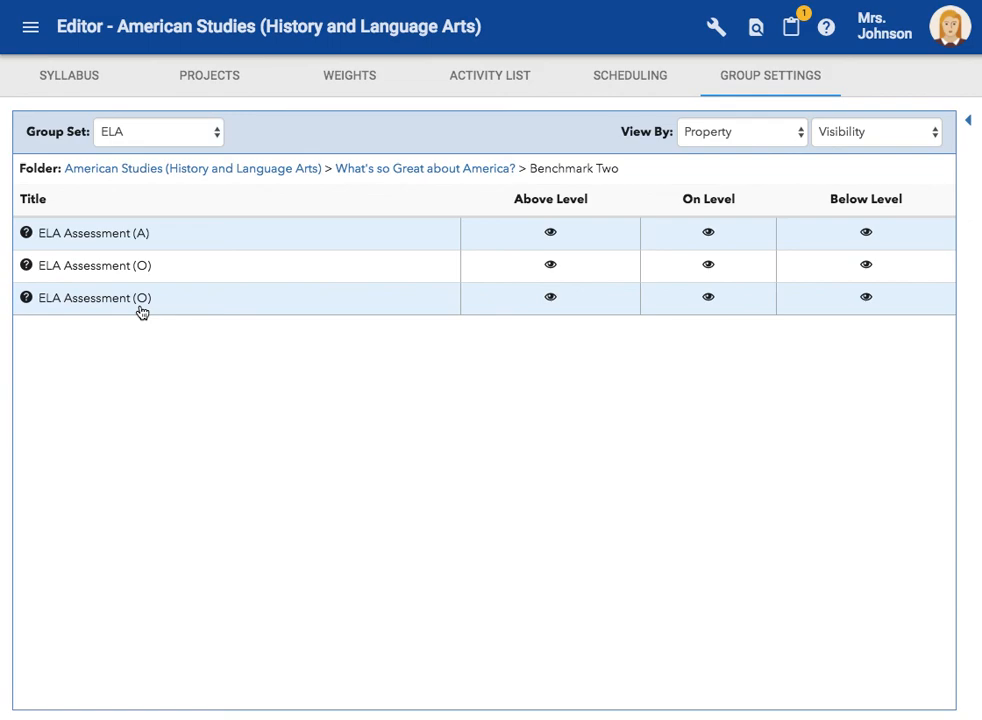
mouse_move(113, 235)
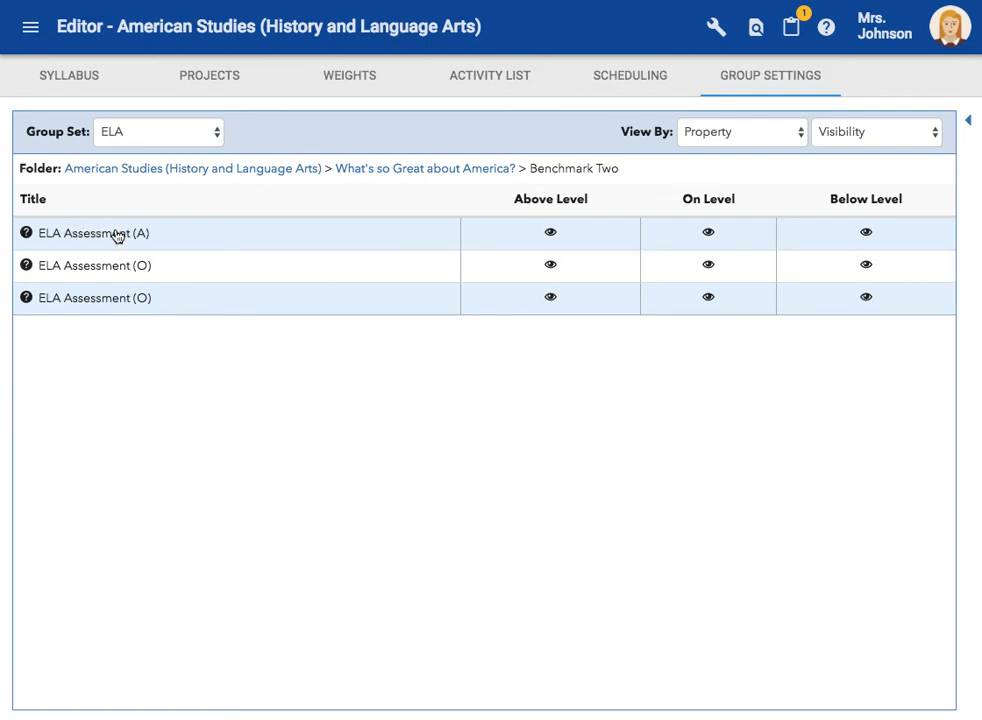
Hide ELA Assessment (A) from the On Level and Below Level groups in Benchmark Two.
left_click(862, 232)
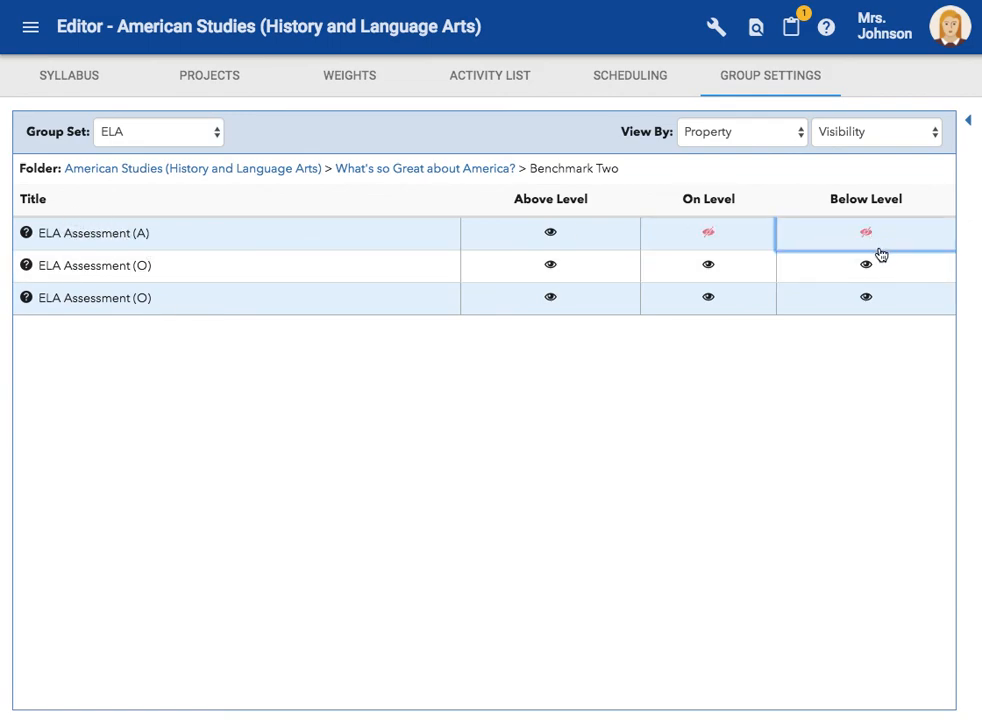